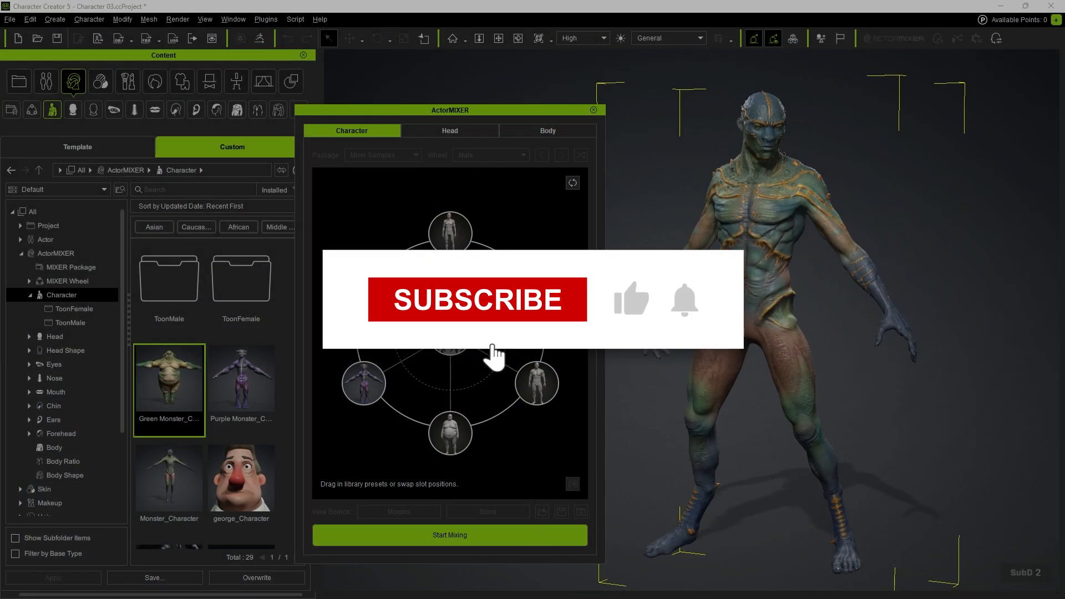
# Step: Dismiss the mixer and bring up the lizard monster project in T-pose
pyautogui.click(476, 300)
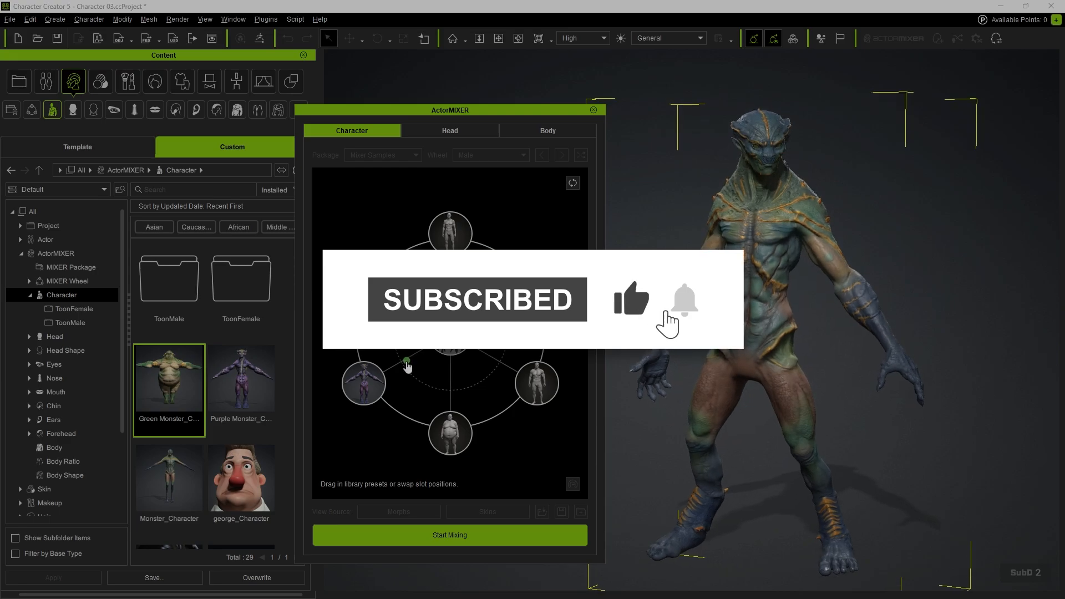
pyautogui.click(450, 131)
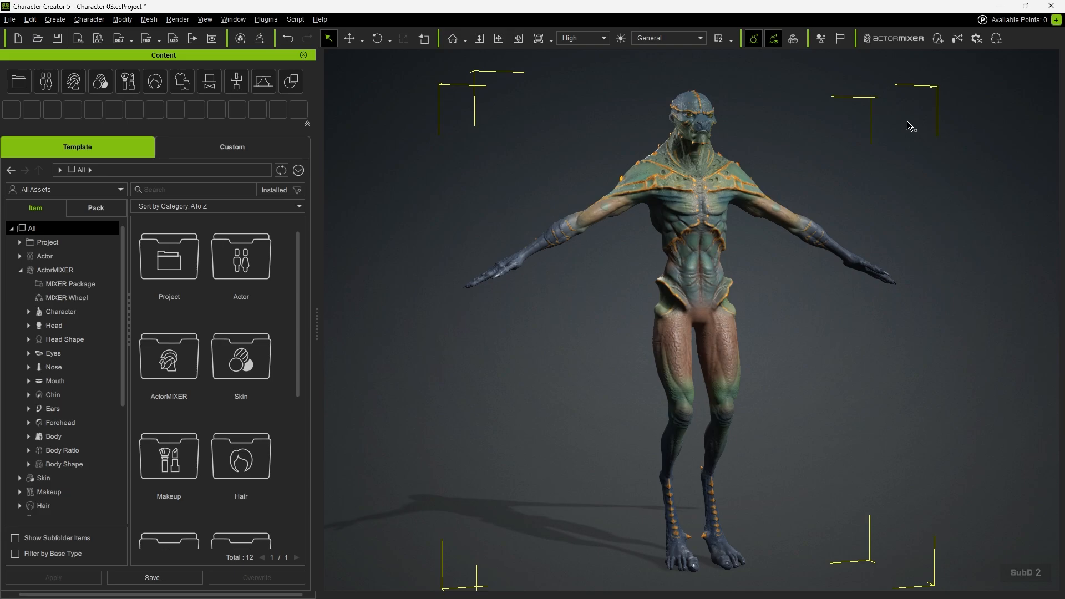
pyautogui.moveTo(898, 87)
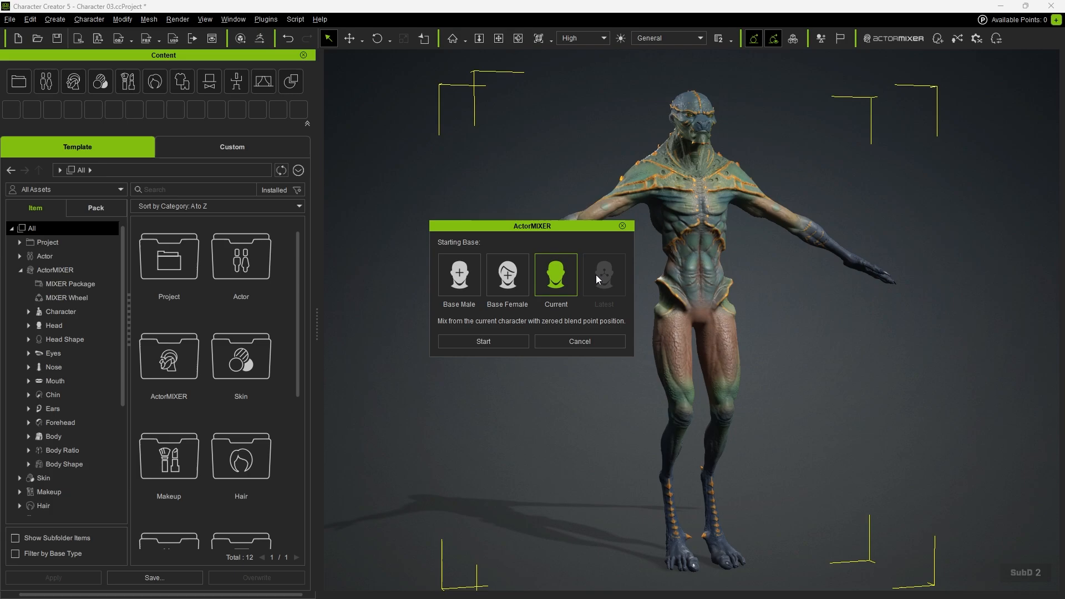
pyautogui.moveTo(586, 313)
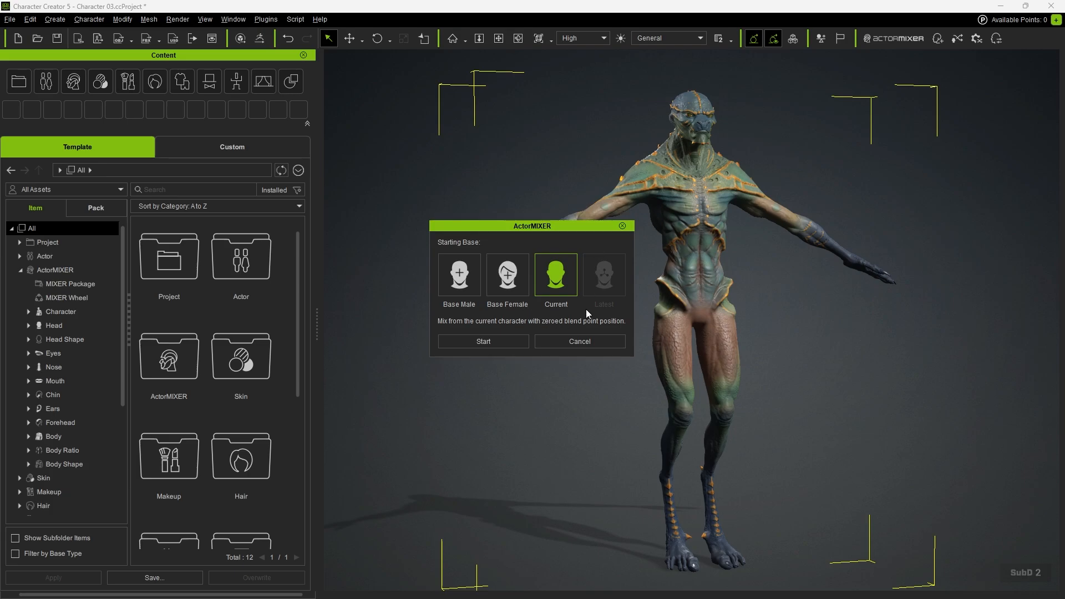
# Step: Start ActorMIXER from the current monster as the base
pyautogui.click(482, 340)
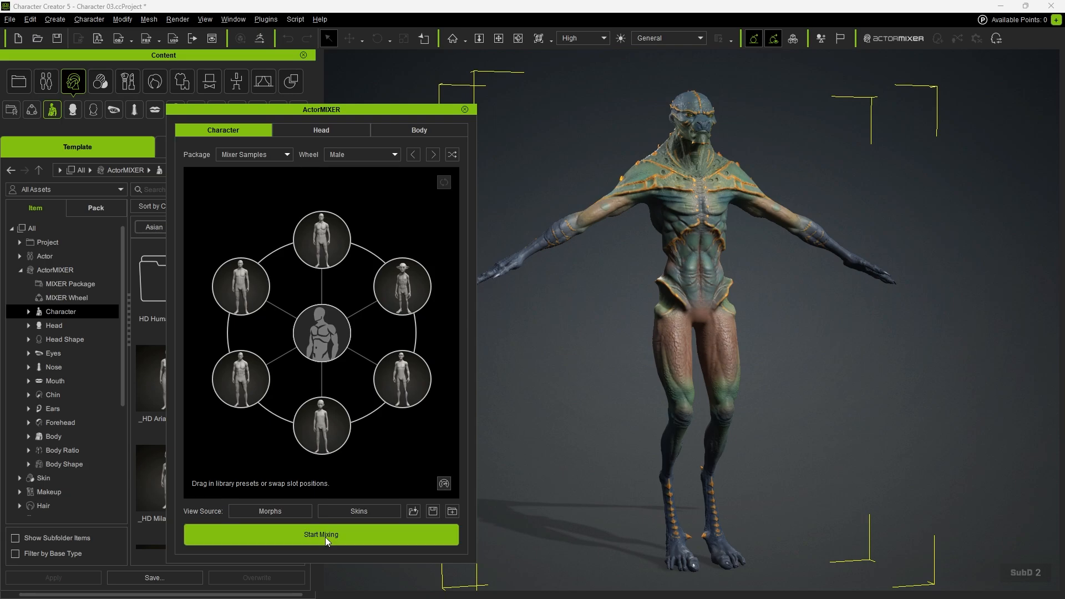
# Step: Blend the monster toward a sample slot and review morph sliders like Toon Neutral 82
pyautogui.click(319, 535)
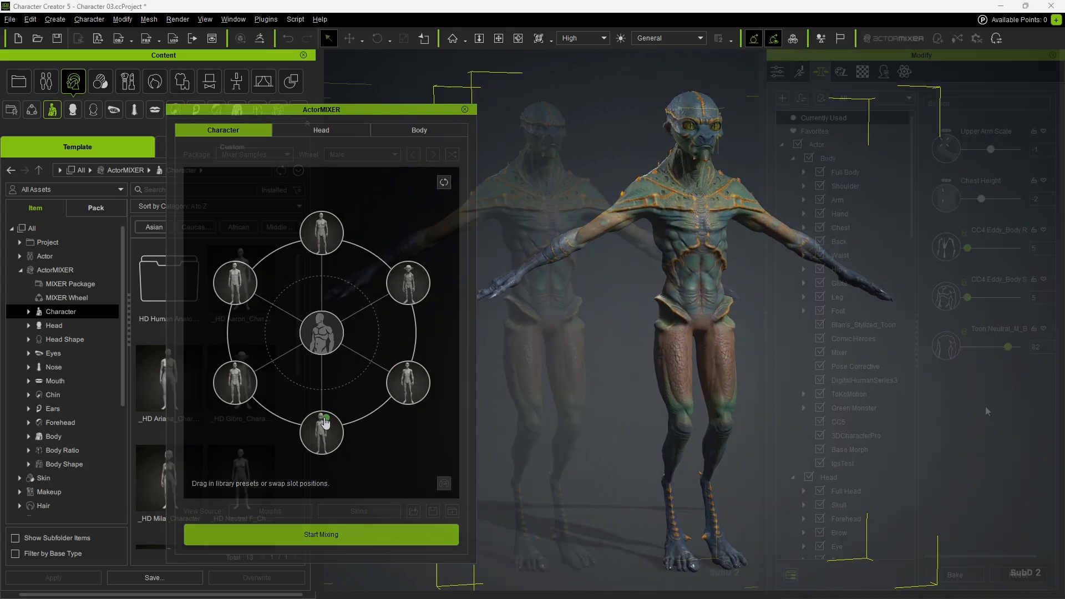
pyautogui.click(464, 110)
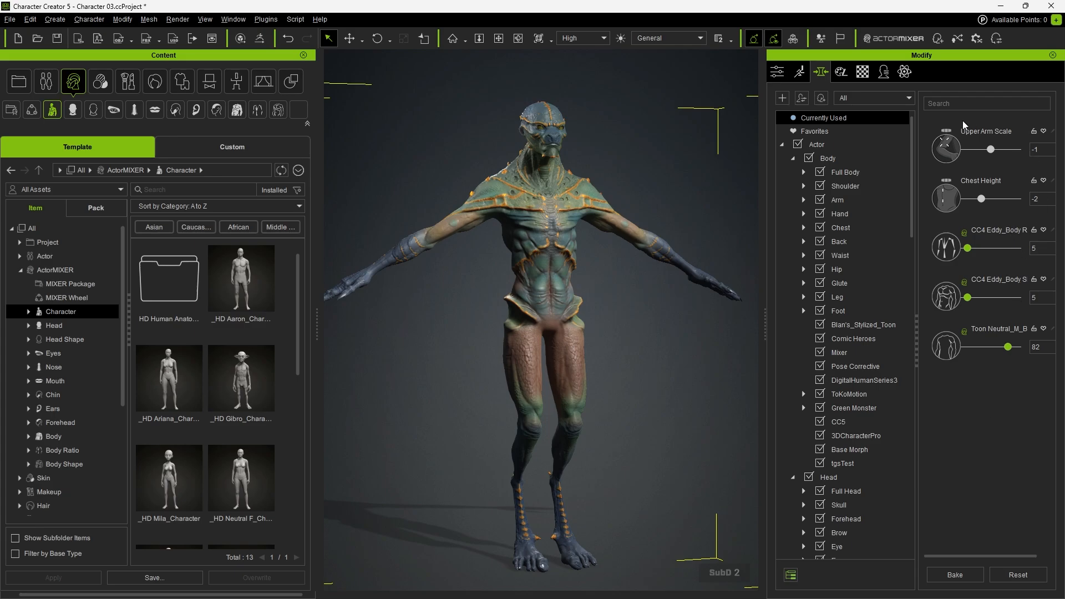
pyautogui.moveTo(1024, 225)
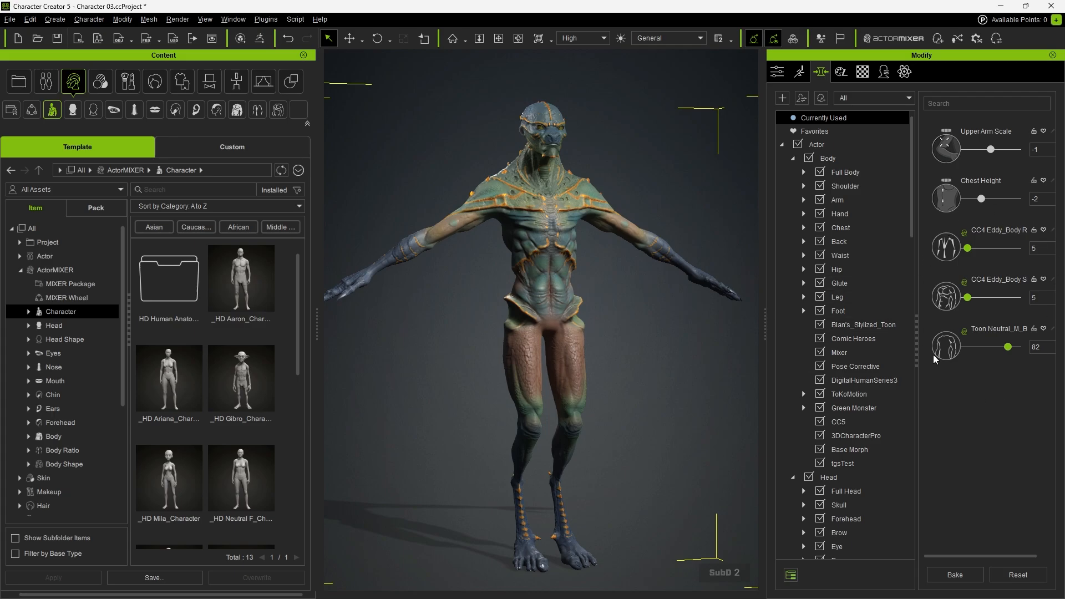
pyautogui.moveTo(1024, 375)
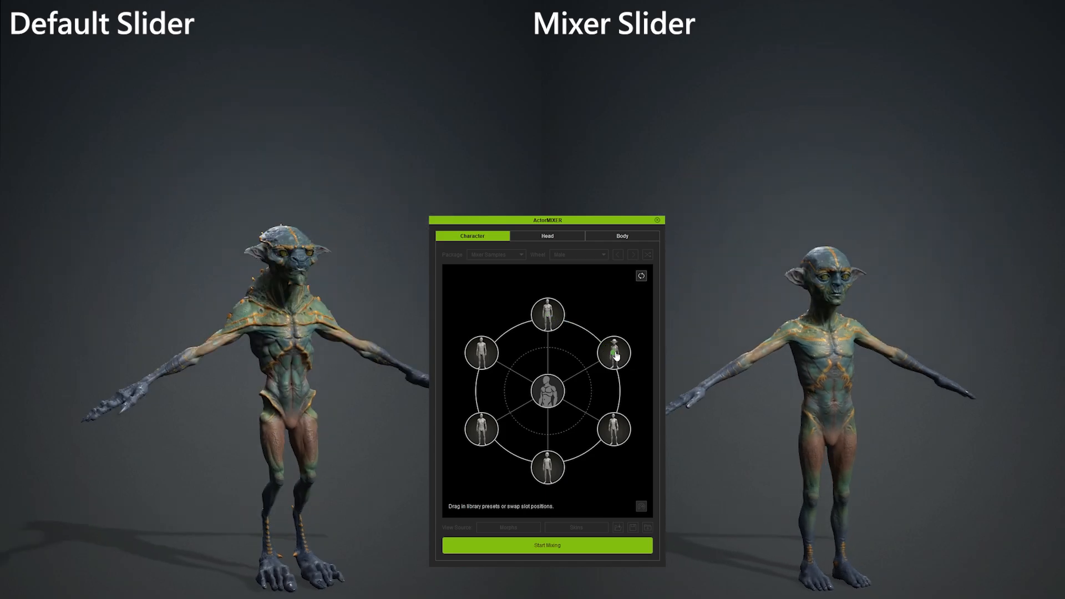
pyautogui.moveTo(614, 352); pyautogui.dragTo(586, 410)
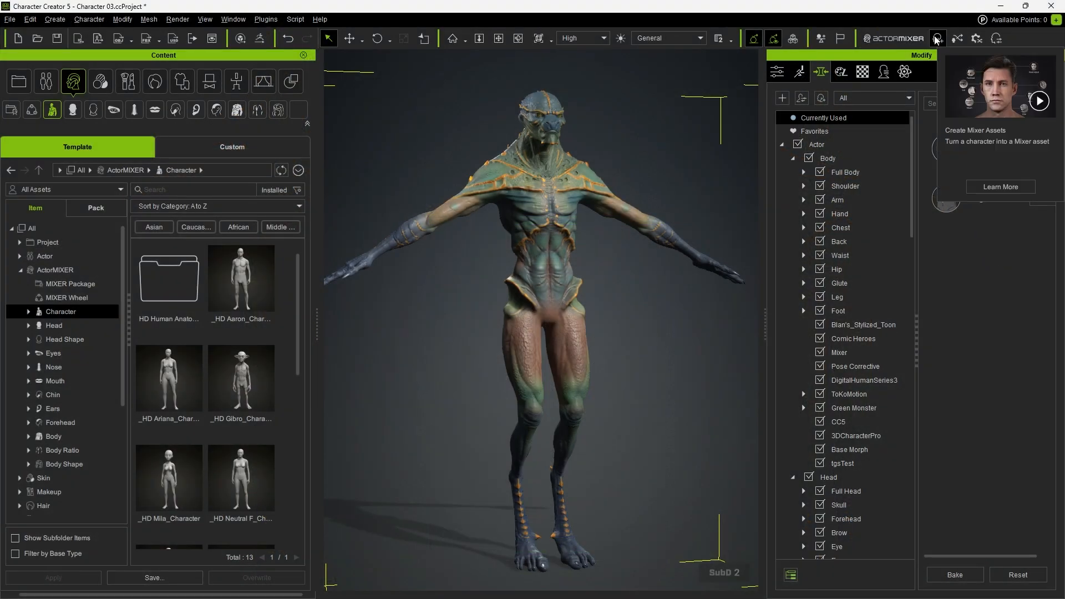
# Step: Create mixer assets with morph name and slider path 'Monster', presets included
pyautogui.click(938, 38)
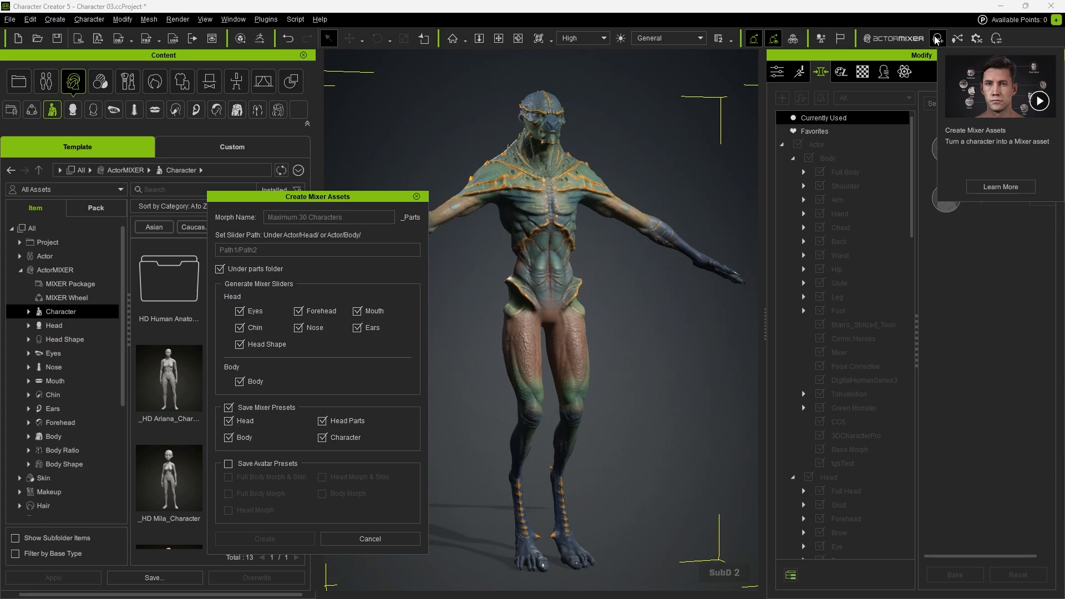
pyautogui.write('Monster')
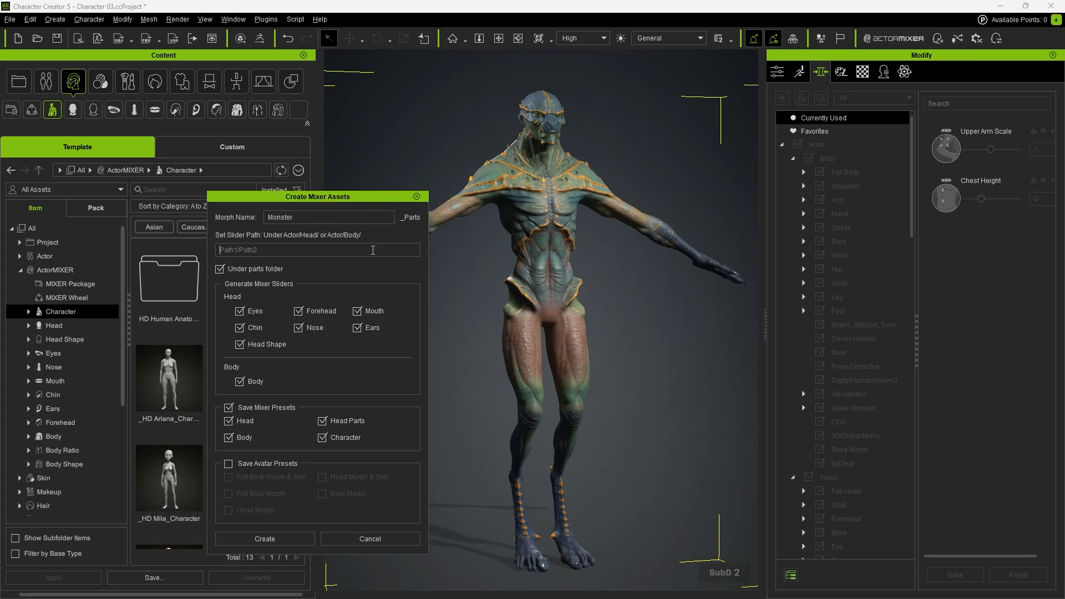
pyautogui.write('Monster')
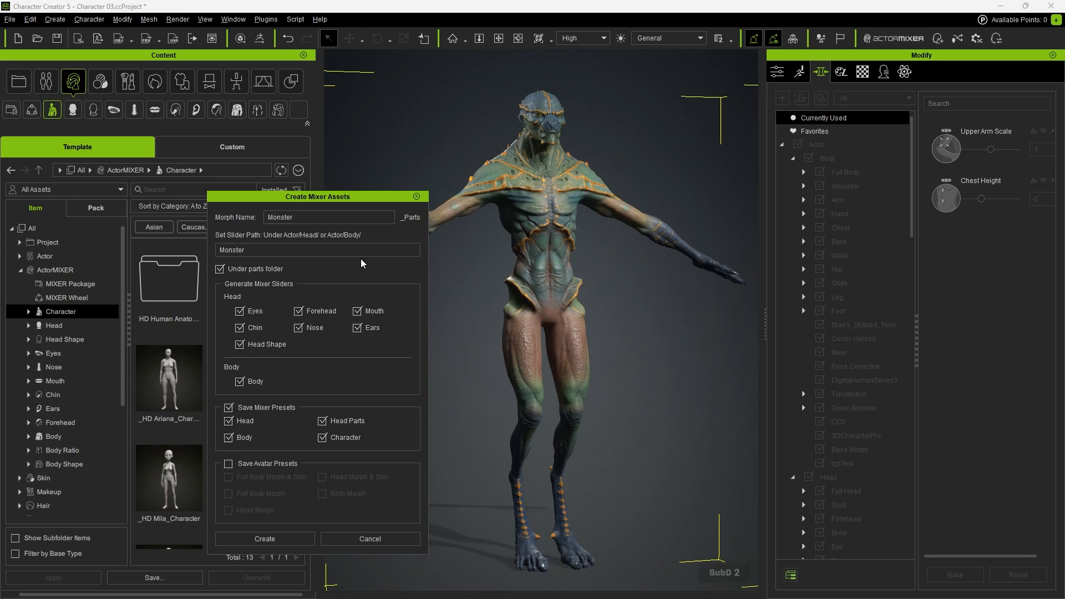
pyautogui.moveTo(301, 297)
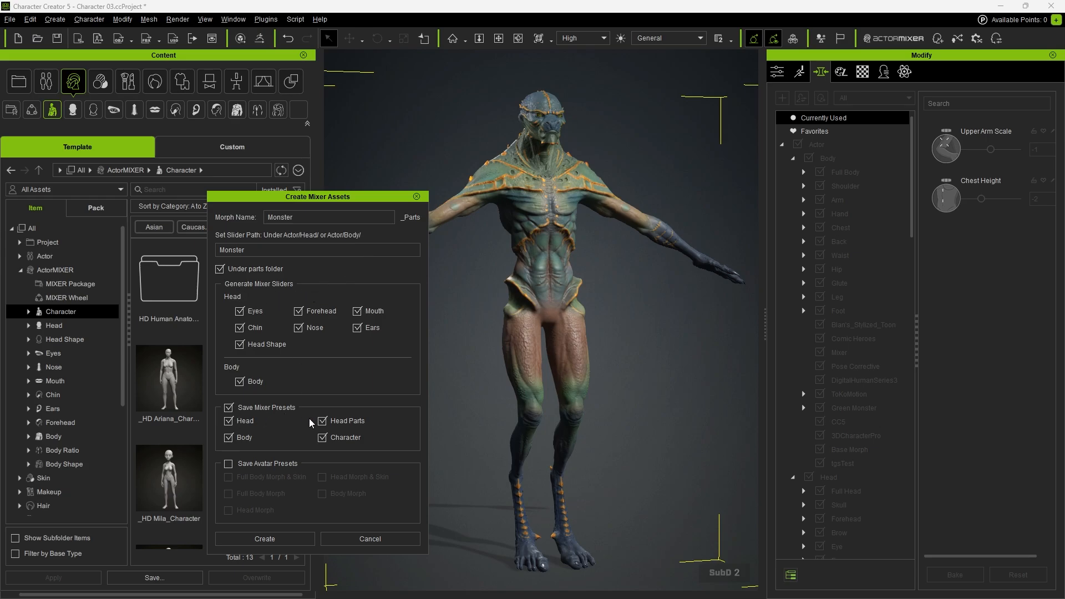
pyautogui.click(264, 539)
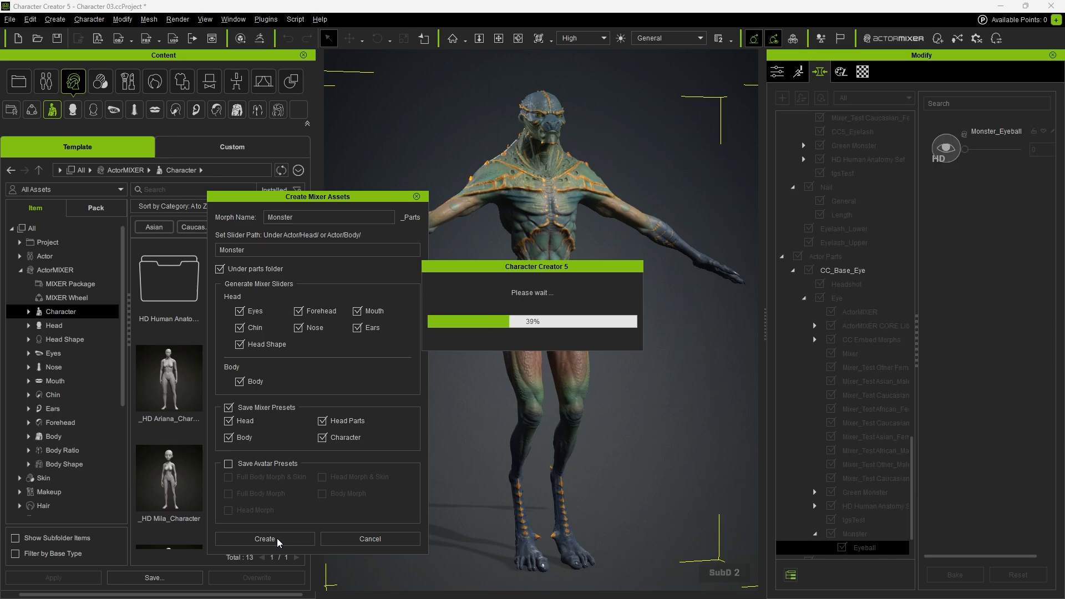
pyautogui.click(264, 539)
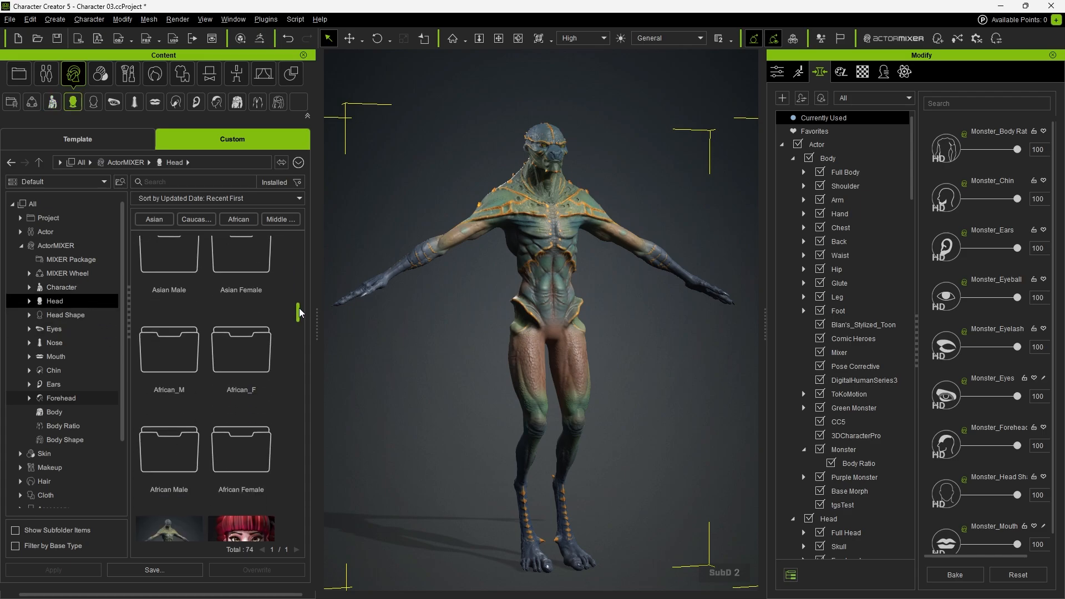
# Step: Browse the custom ActorMIXER head library to the Nose folder showing Monster_Head
pyautogui.scroll(-3)
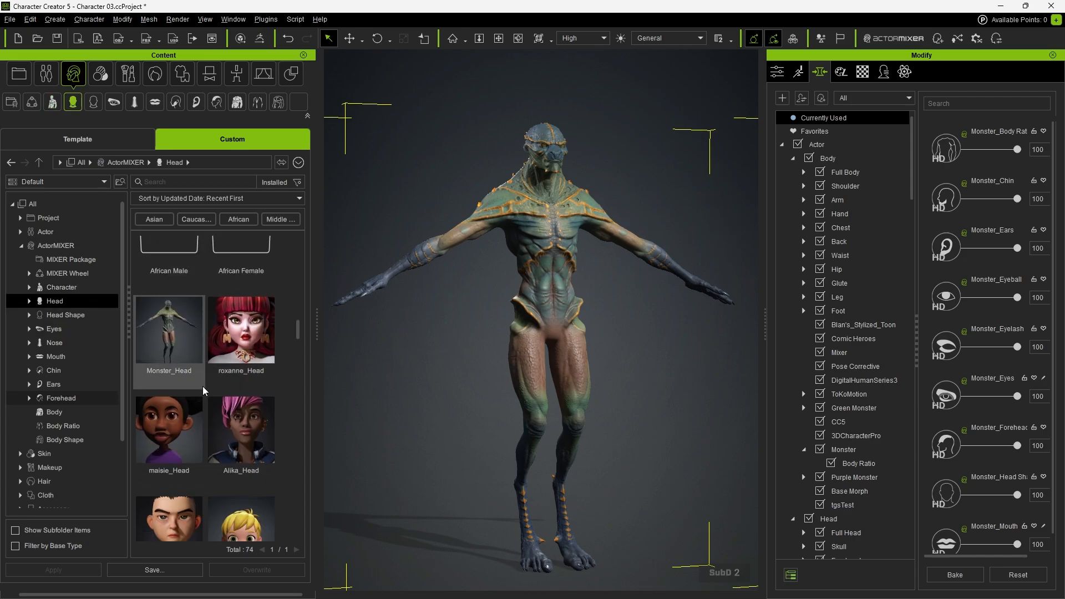
pyautogui.click(135, 100)
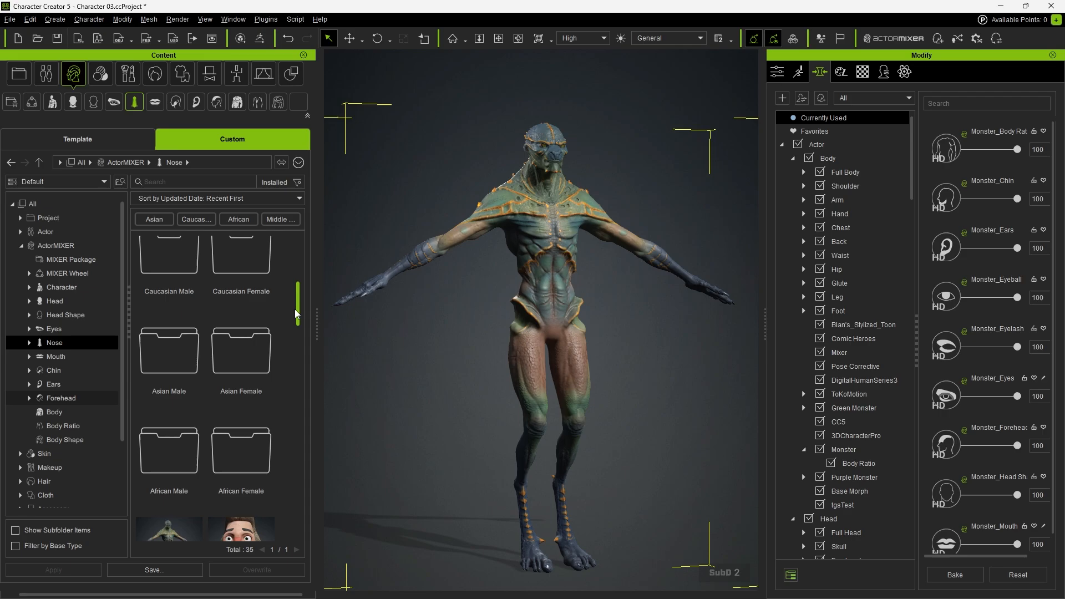
pyautogui.scroll(-3)
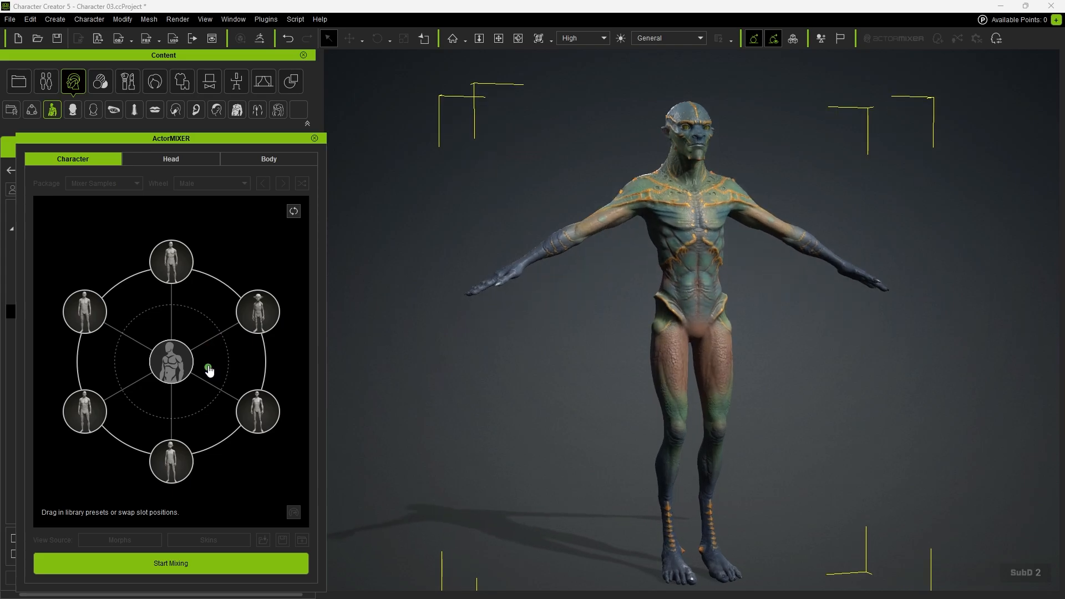
# Step: Switch the mixer to the Head tab's Nose category on the lizard face
pyautogui.click(171, 159)
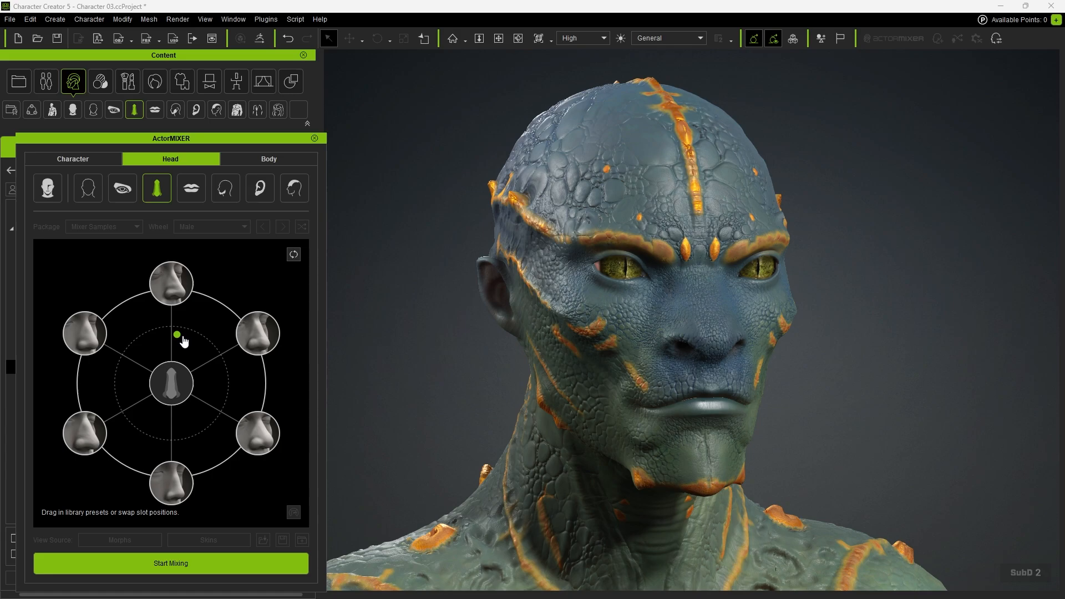
# Step: Blend the monster's nose and mouth toward the lower sample presets
pyautogui.moveTo(177, 336); pyautogui.dragTo(181, 434)
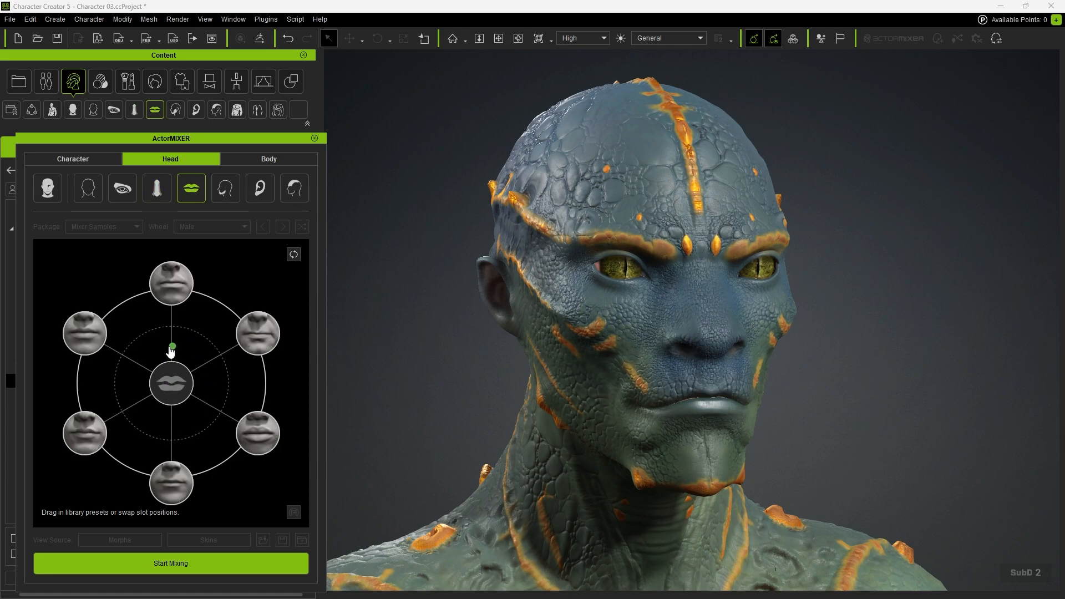
pyautogui.moveTo(170, 346); pyautogui.dragTo(177, 422)
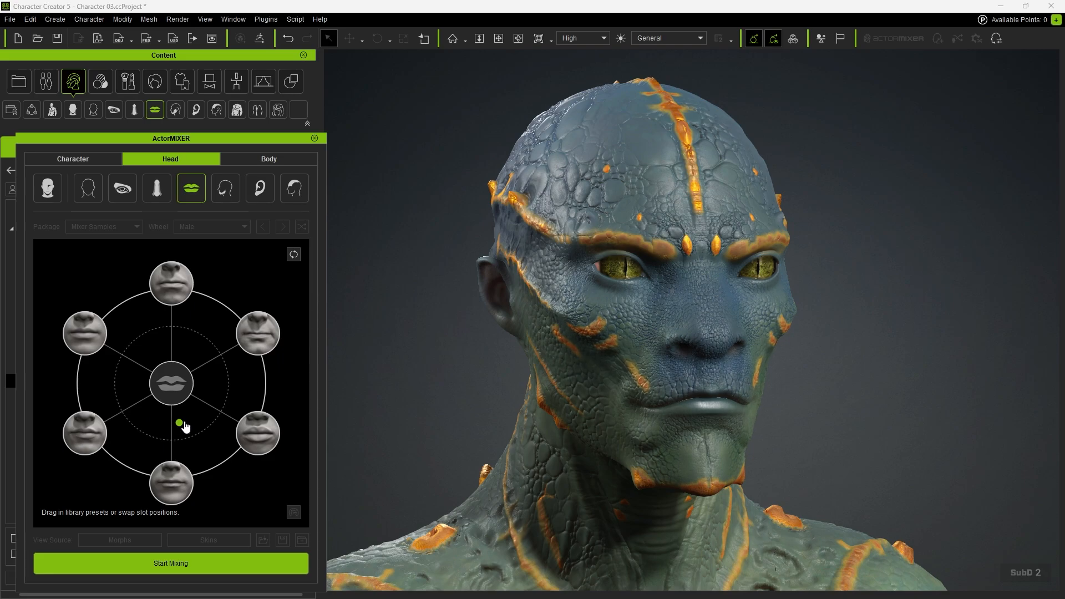
# Step: Blend Body Ratio toward a lower-left sample and Body Shape toward the top sample
pyautogui.click(267, 158)
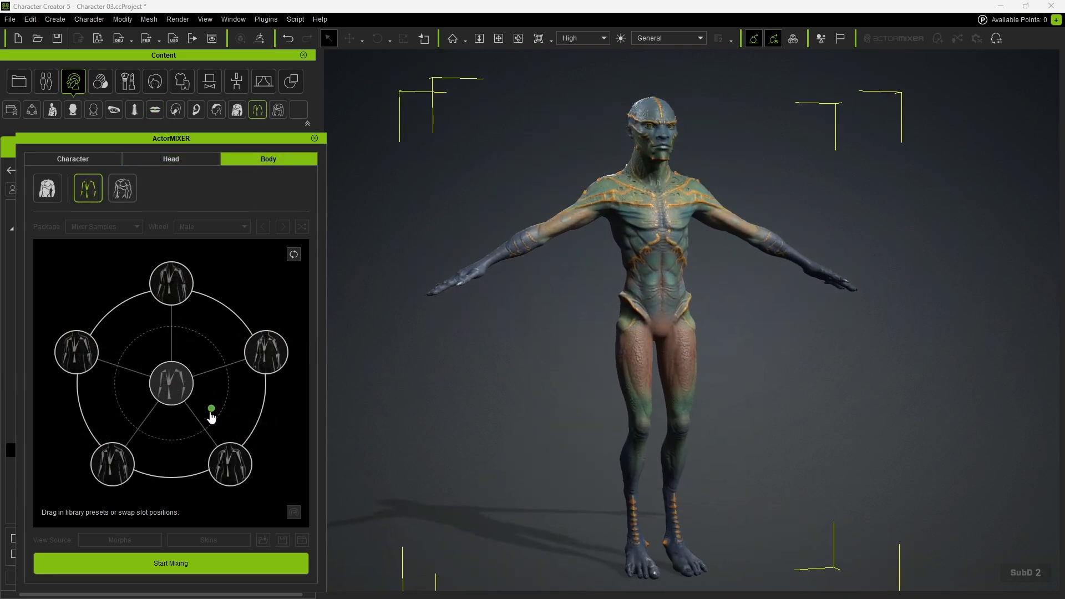
pyautogui.moveTo(210, 408); pyautogui.dragTo(138, 429)
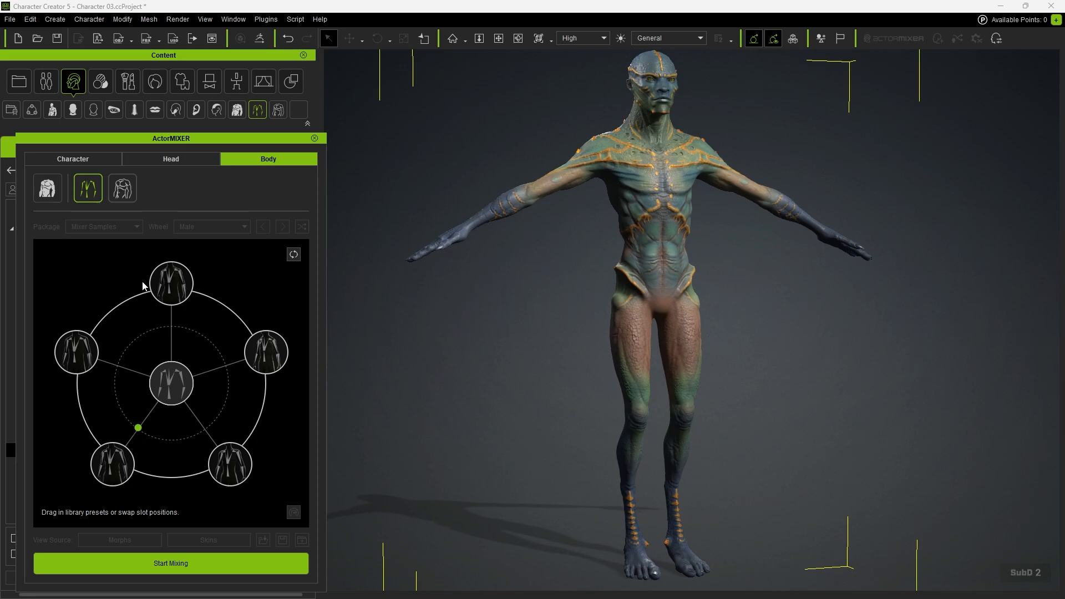
pyautogui.click(123, 189)
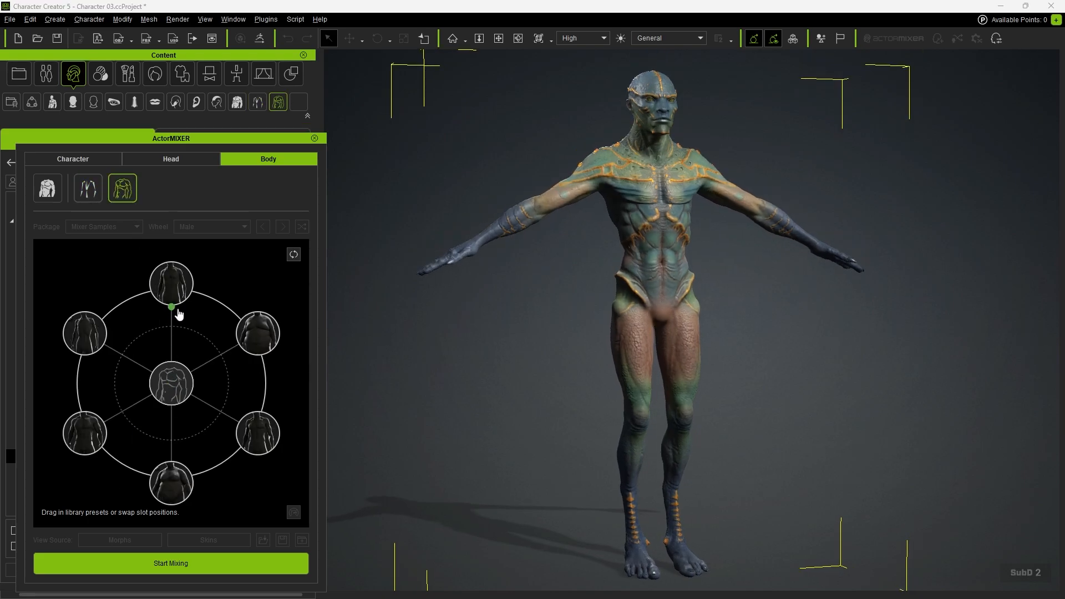
pyautogui.moveTo(170, 307); pyautogui.dragTo(224, 407)
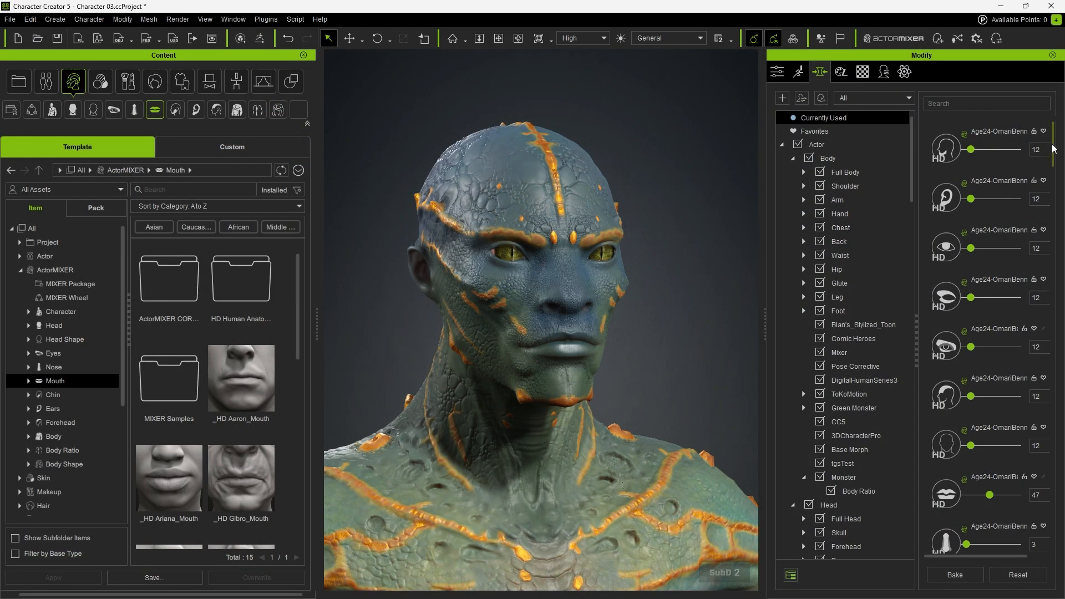
# Step: Add HA Male Heavy to the character wheel and blend the monster's body toward it
pyautogui.scroll(-3)
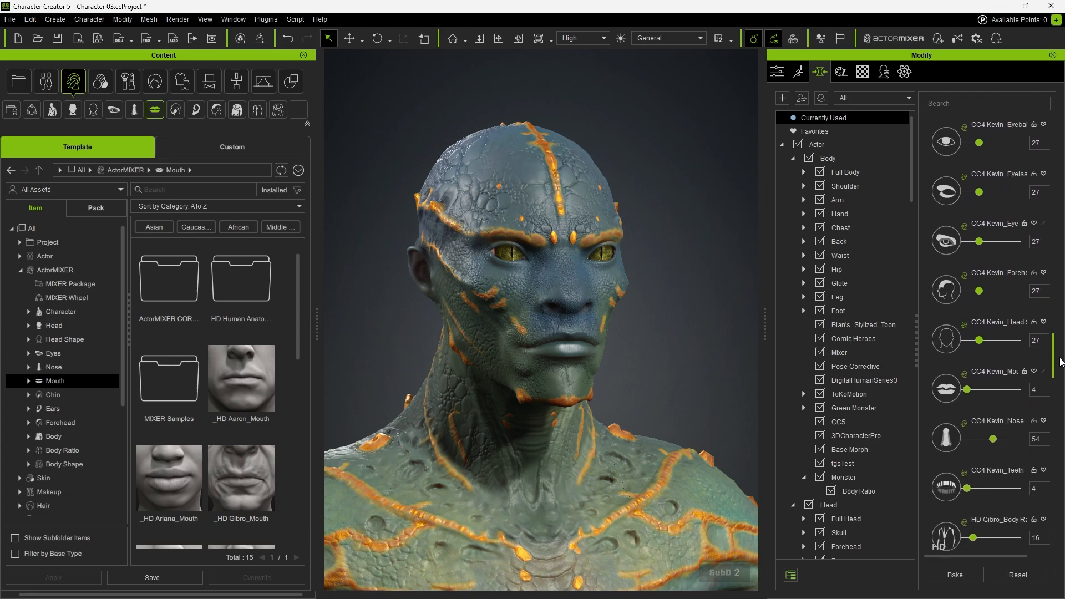
pyautogui.click(235, 73)
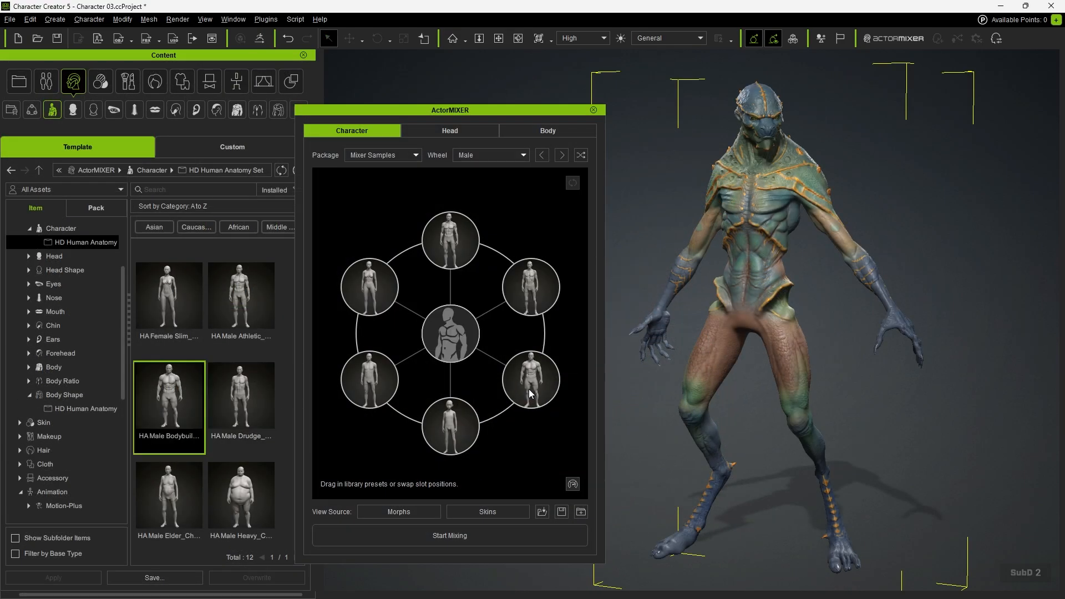
pyautogui.click(448, 535)
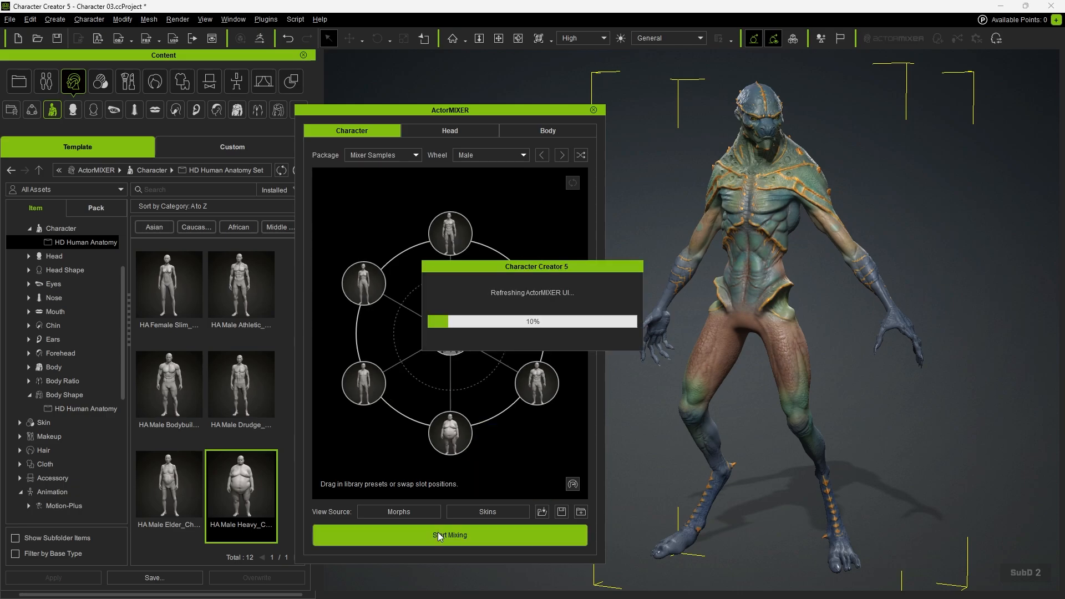
pyautogui.click(448, 534)
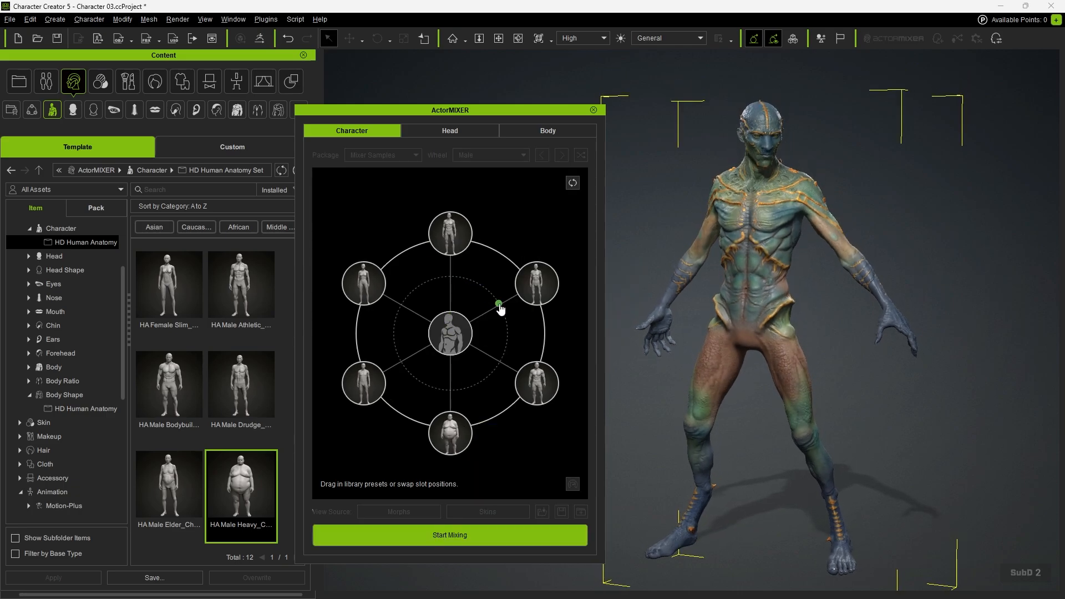
pyautogui.moveTo(499, 306); pyautogui.dragTo(462, 384)
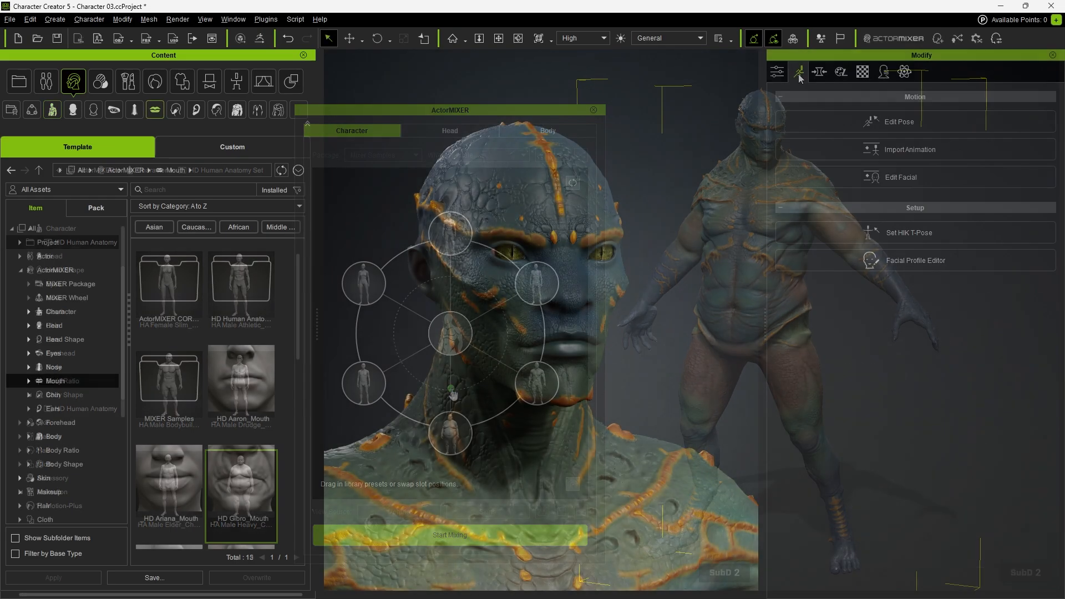
# Step: Bring up Edit Facial's Expression presets and give the monster a Happy grin
pyautogui.click(901, 178)
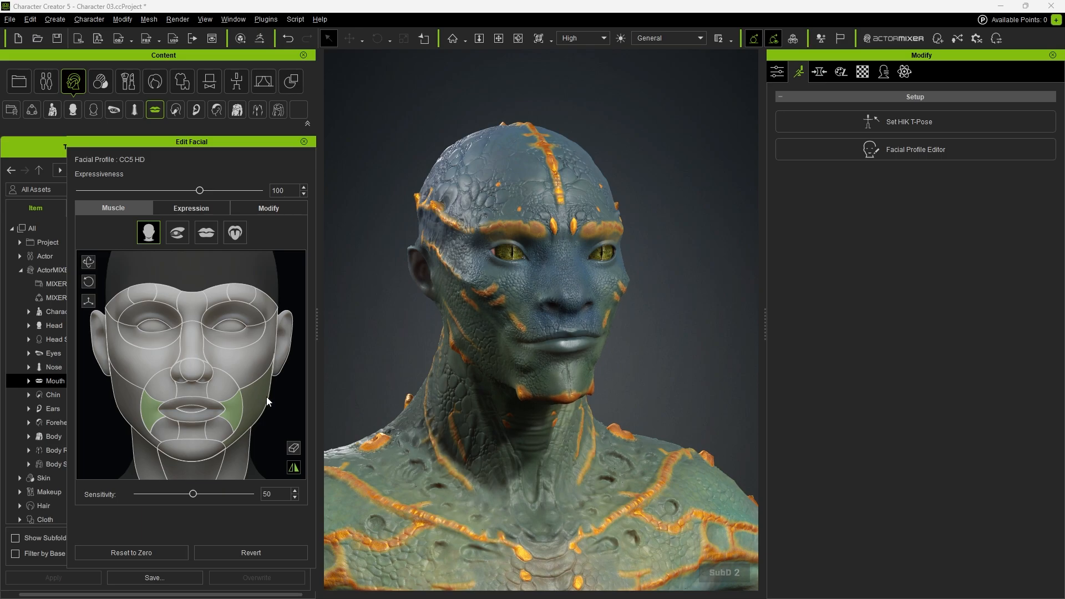
pyautogui.click(191, 207)
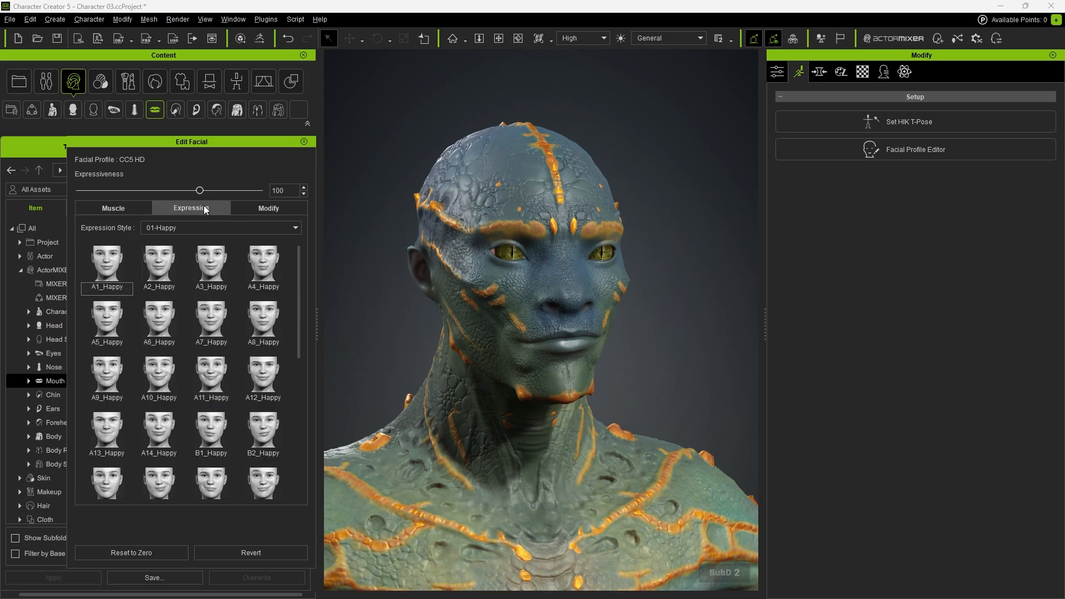
pyautogui.scroll(-3)
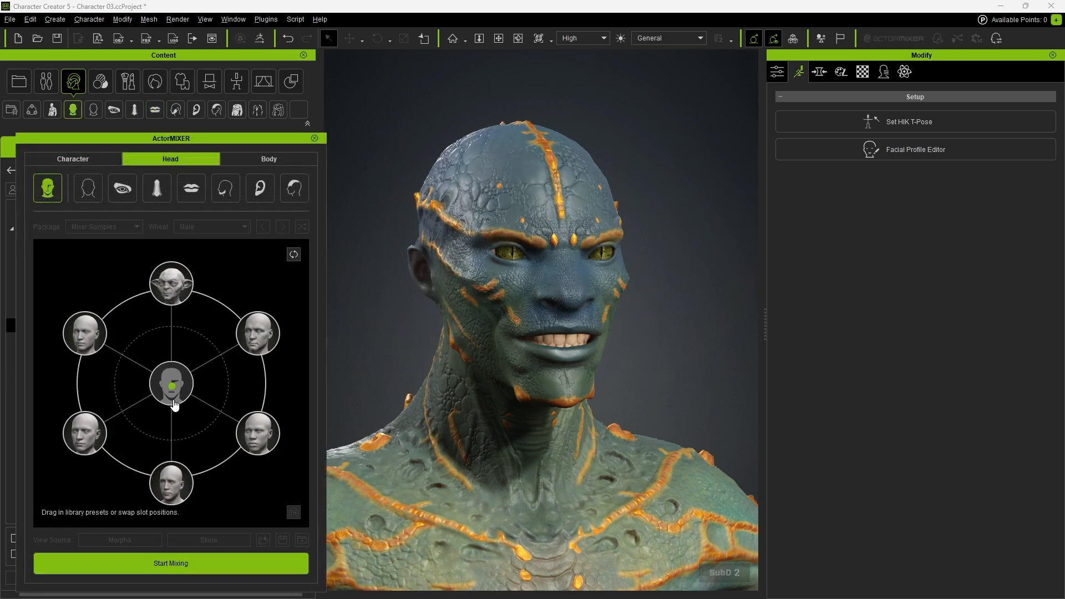
# Step: Blend the grinning head toward the goblin head, then its mouth toward human mouths
pyautogui.moveTo(173, 387); pyautogui.dragTo(216, 391)
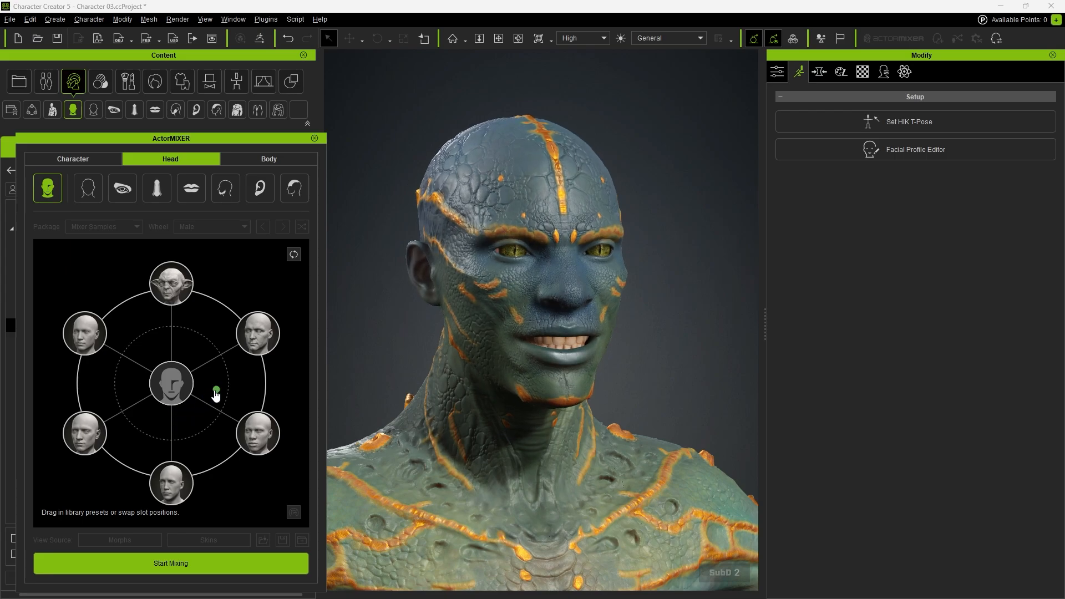
pyautogui.click(191, 189)
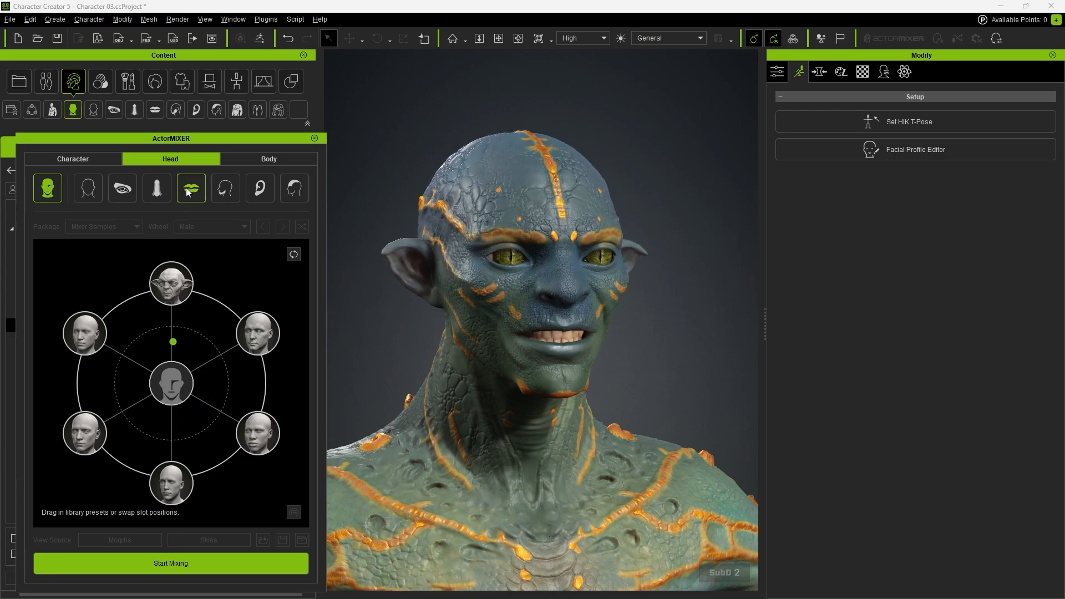
pyautogui.click(190, 189)
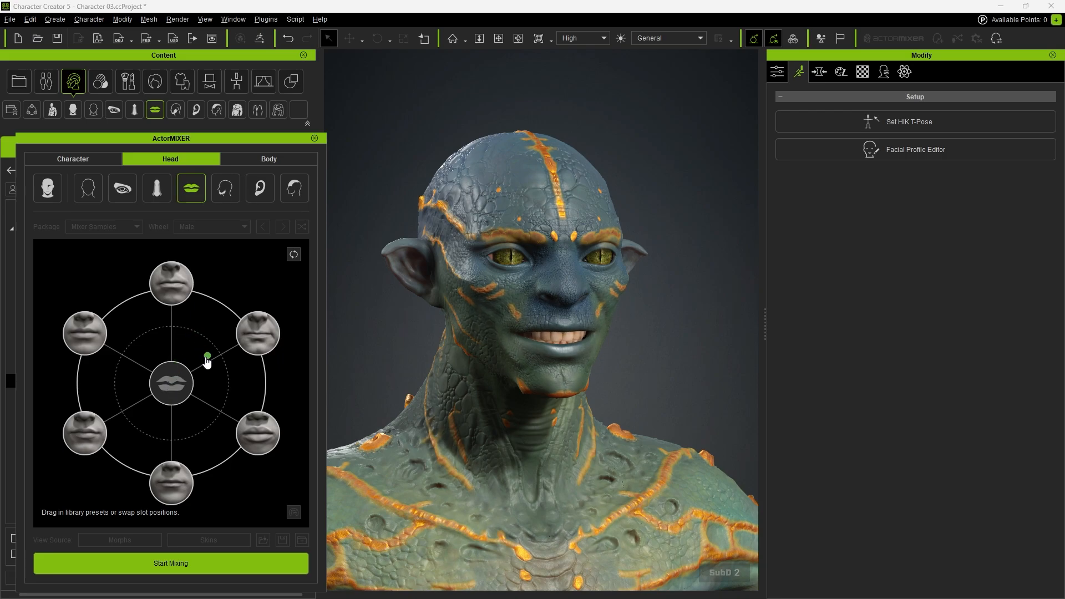
pyautogui.moveTo(206, 356); pyautogui.dragTo(206, 401)
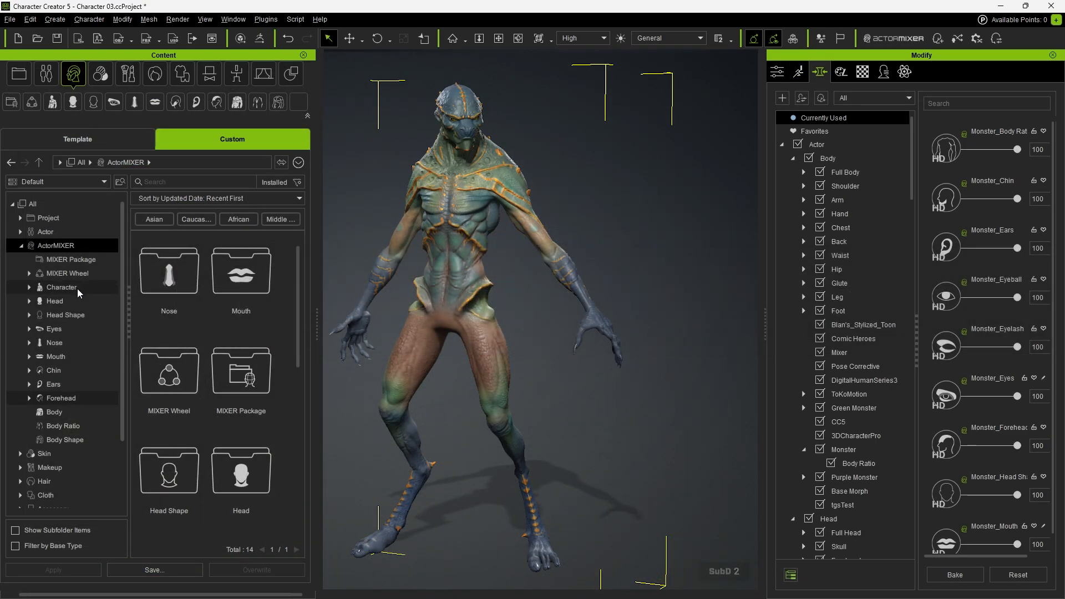
# Step: Browse the ActorMIXER Head presets, then load the green monster project for mixer-asset creation
pyautogui.click(62, 286)
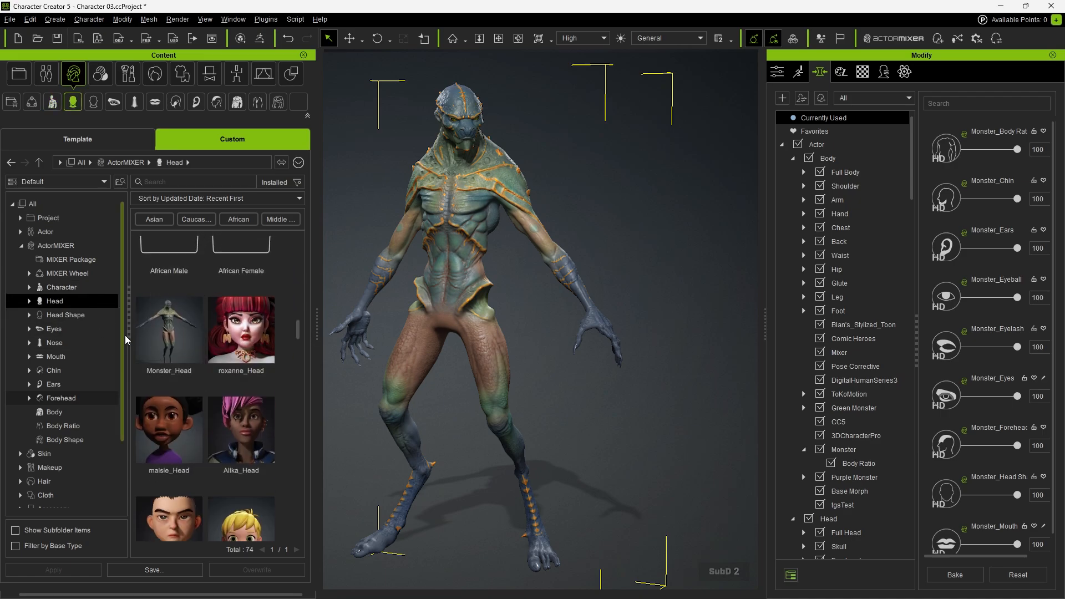
pyautogui.click(134, 102)
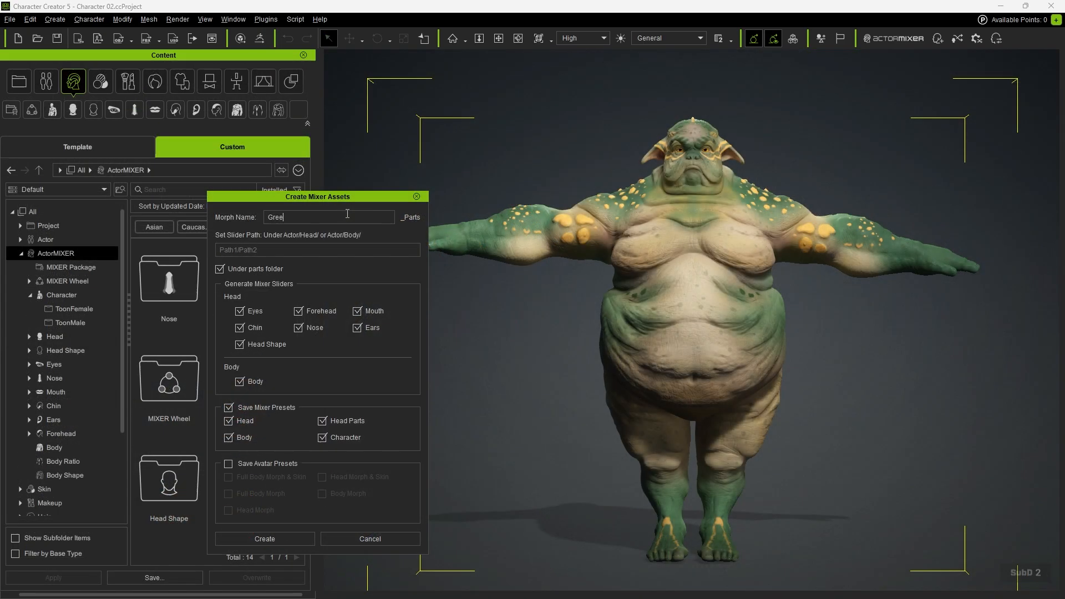
# Step: Create the green monster's mixer assets and save its skin as 'Green Monster' under Skin/Overall
pyautogui.click(264, 539)
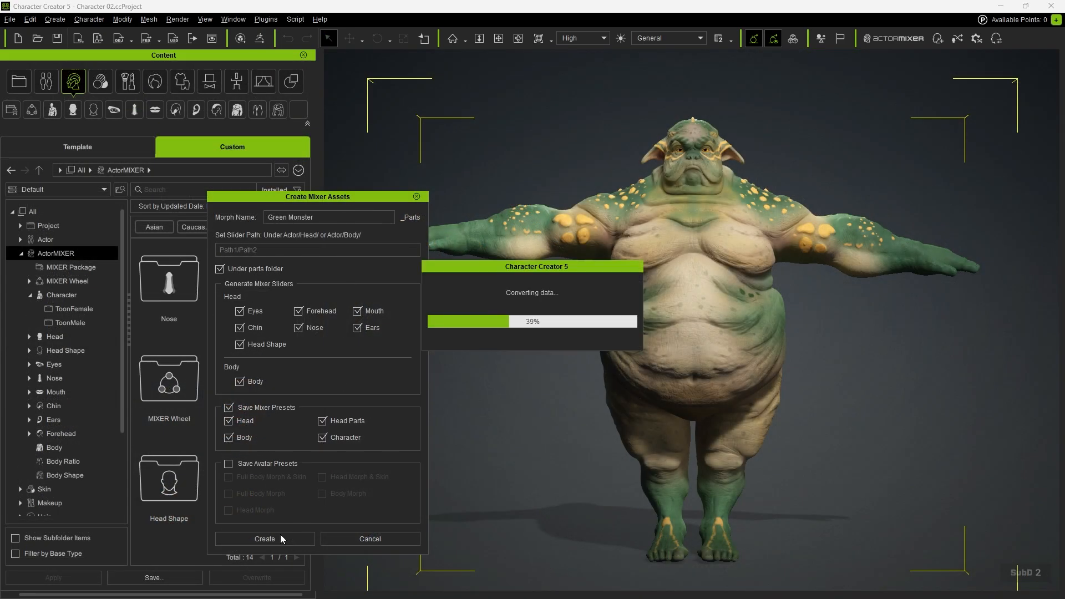
pyautogui.click(264, 540)
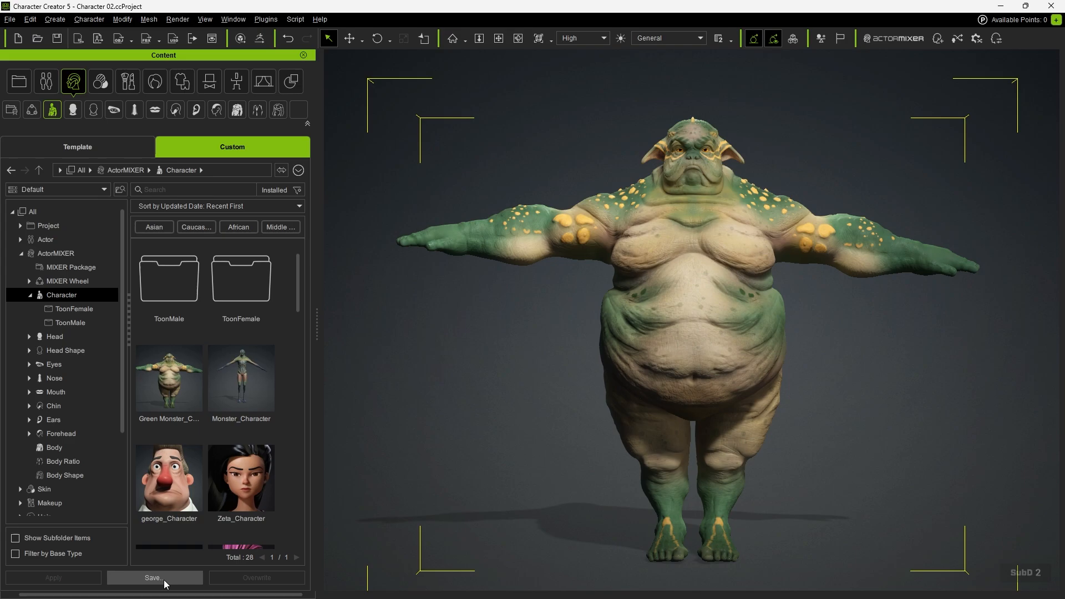
pyautogui.click(155, 578)
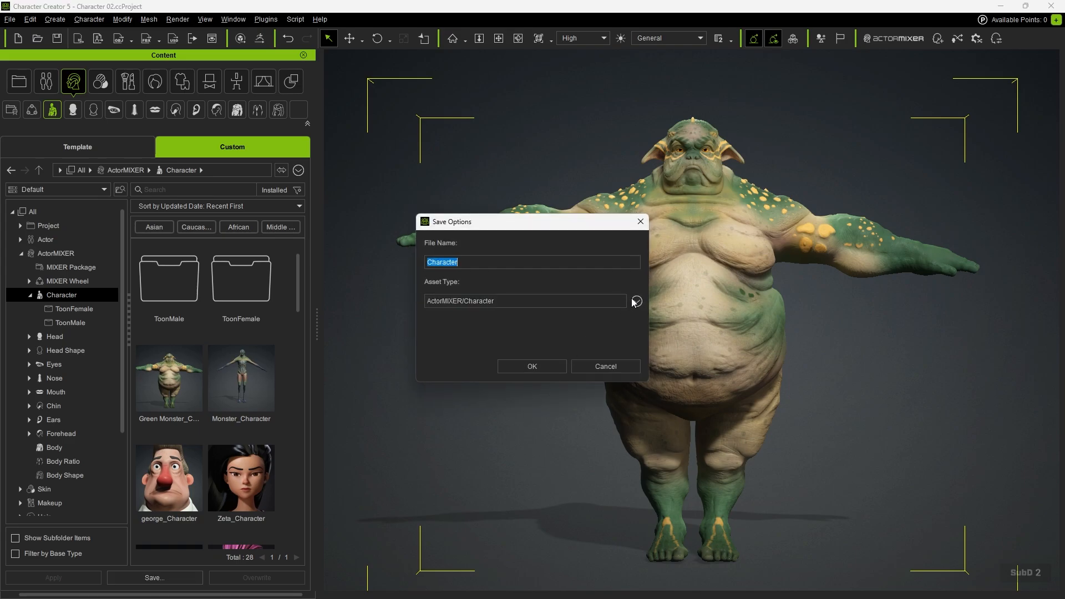
pyautogui.moveTo(752, 365)
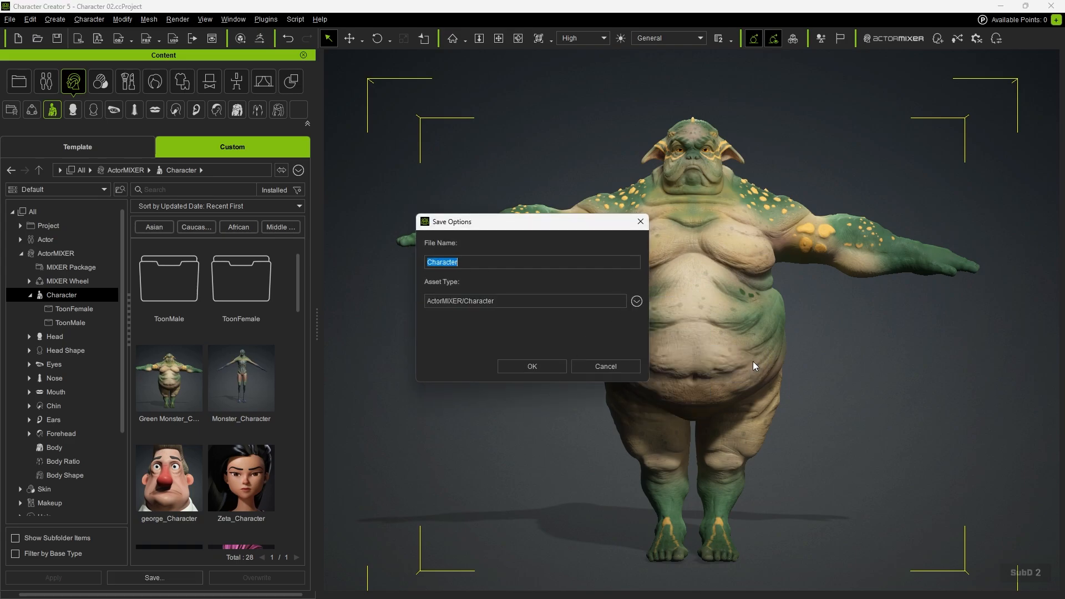
pyautogui.write('Green M')
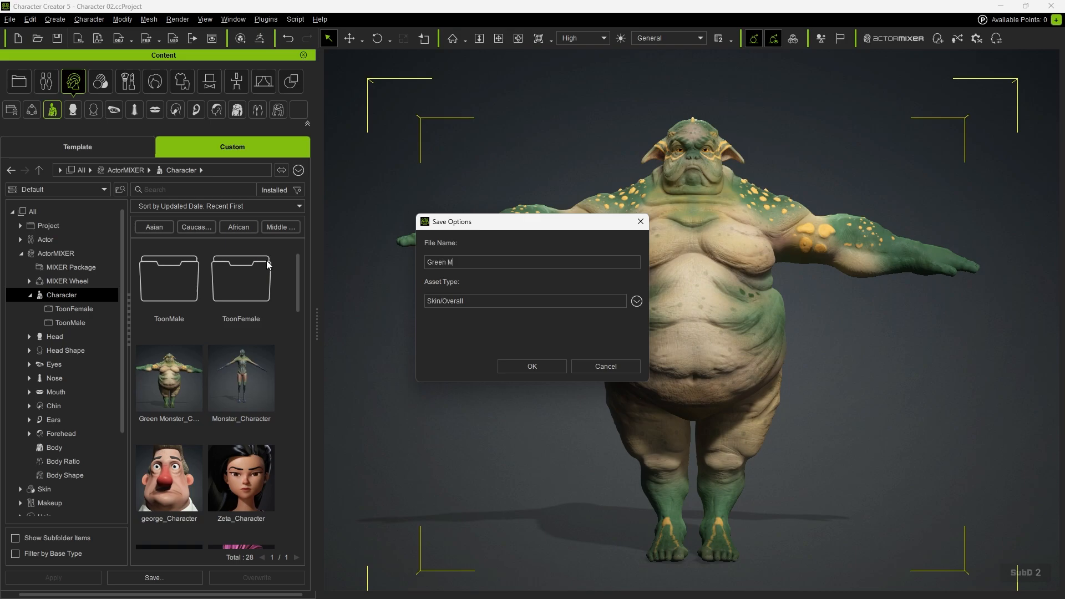
pyautogui.click(532, 366)
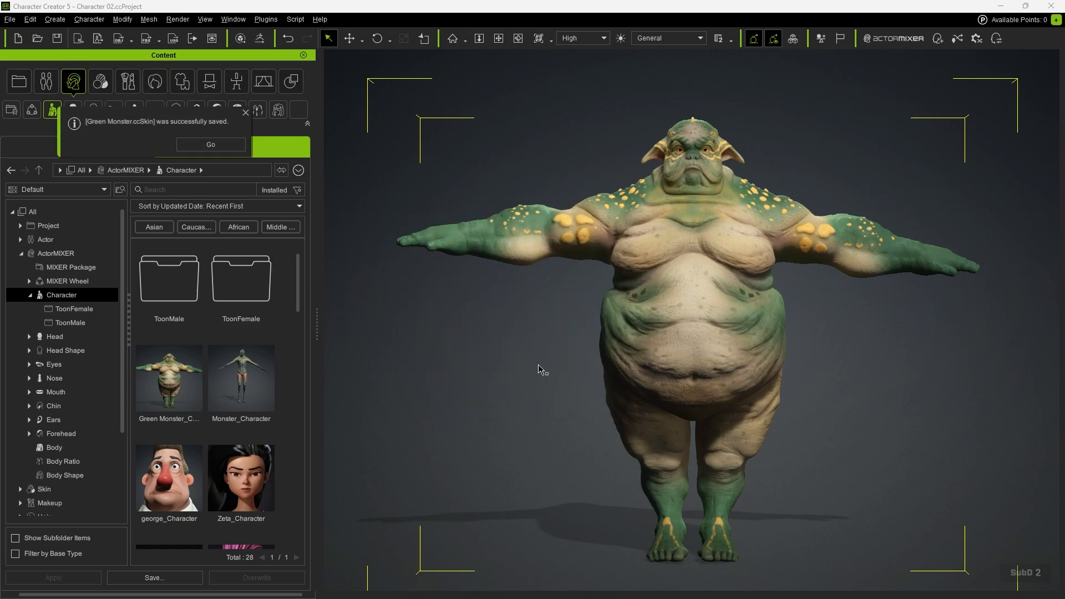
pyautogui.click(100, 80)
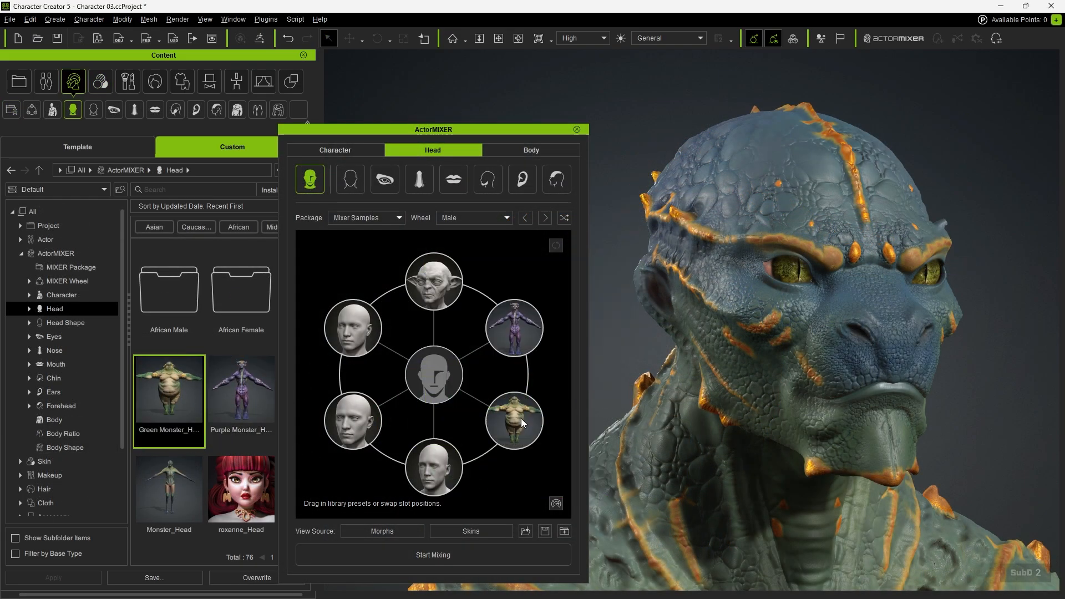
# Step: Start mixing and blend the lizard monster's head partway toward the Purple Monster preset
pyautogui.click(432, 555)
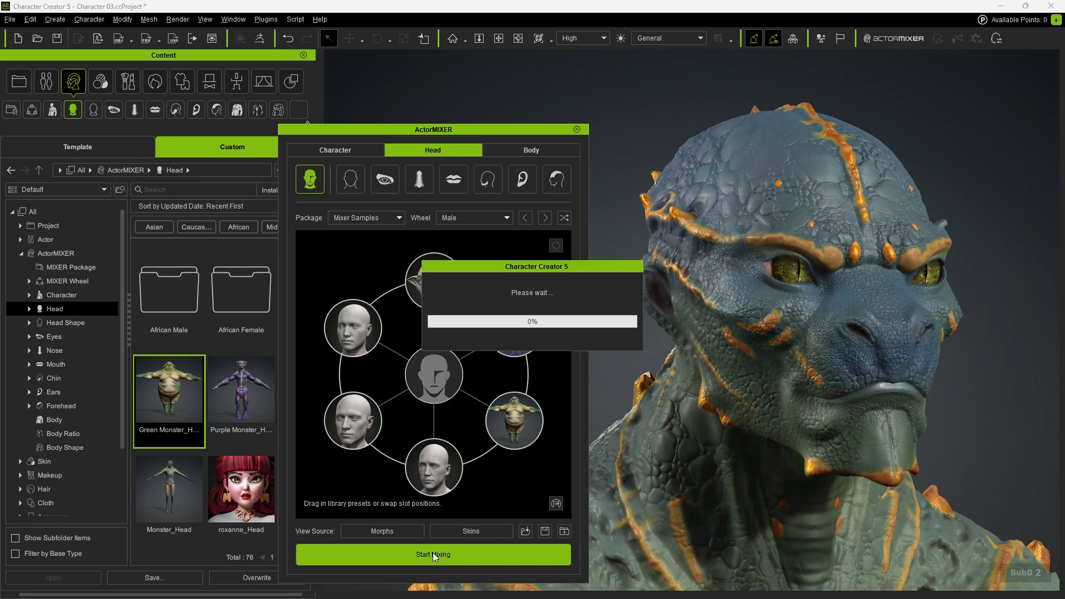
pyautogui.click(432, 554)
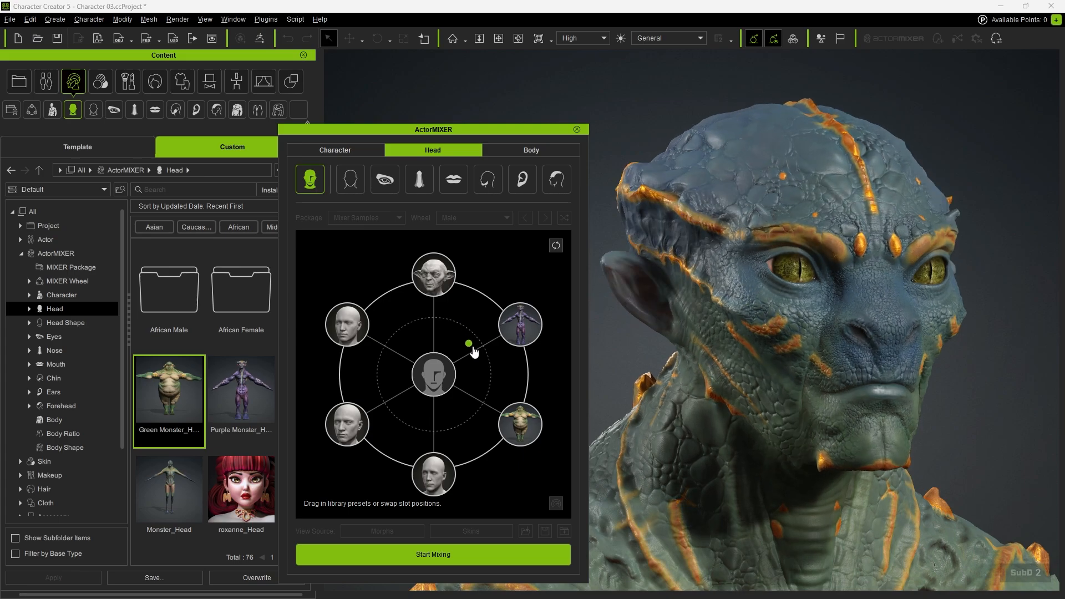
pyautogui.moveTo(468, 343); pyautogui.dragTo(473, 385)
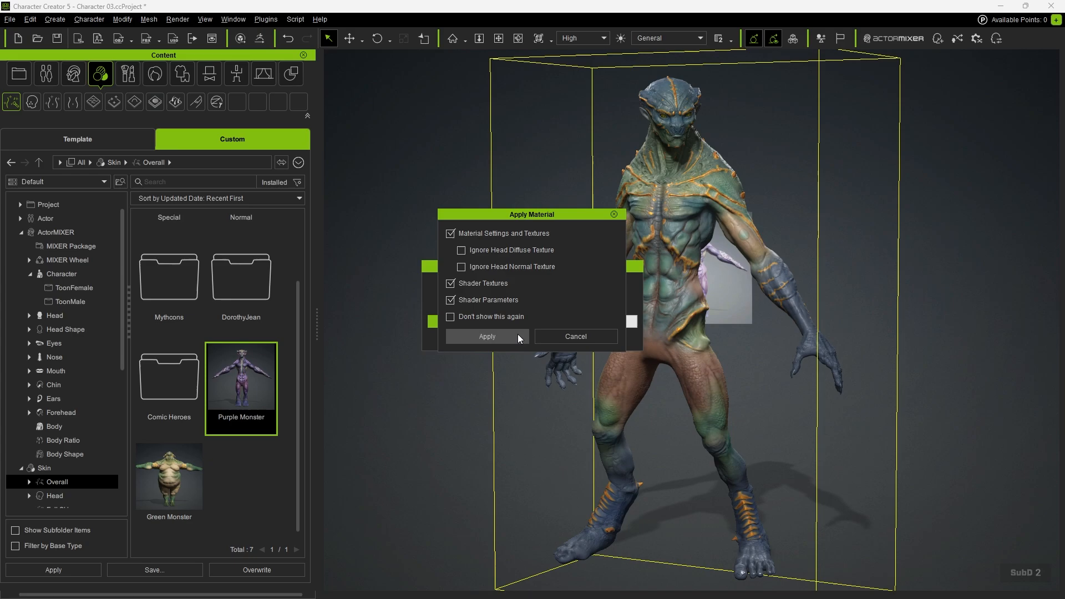
# Step: Apply the Green Monster skin with its textures, replacing the blue and orange skin
pyautogui.click(486, 336)
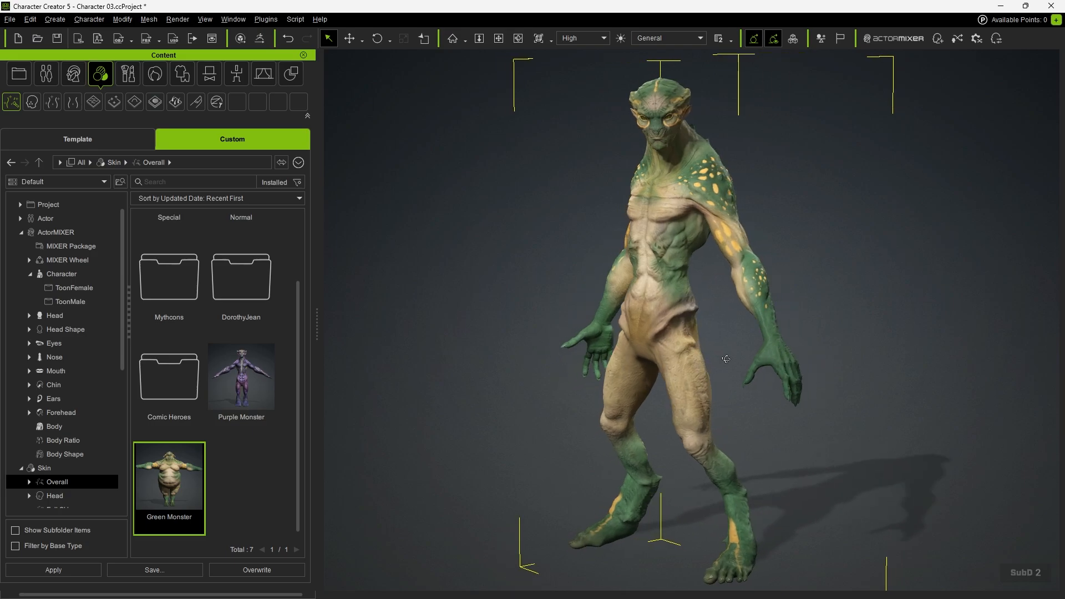
pyautogui.moveTo(725, 358); pyautogui.dragTo(655, 358)
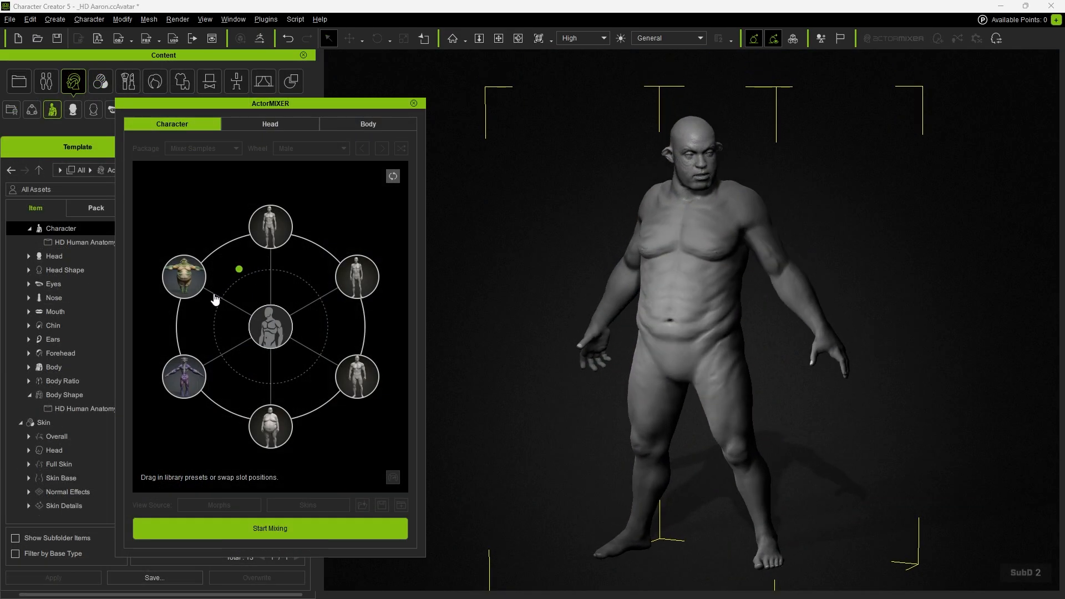
# Step: Blend the grey human's body toward the purple monster preset, then move to head-only mixing
pyautogui.moveTo(239, 269); pyautogui.dragTo(209, 332)
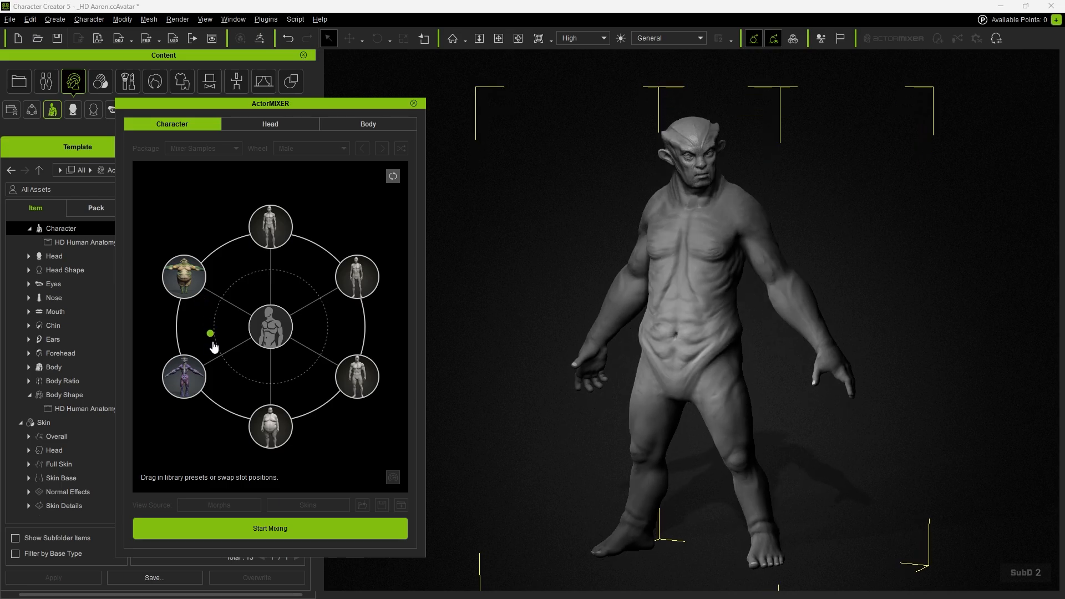
pyautogui.click(270, 123)
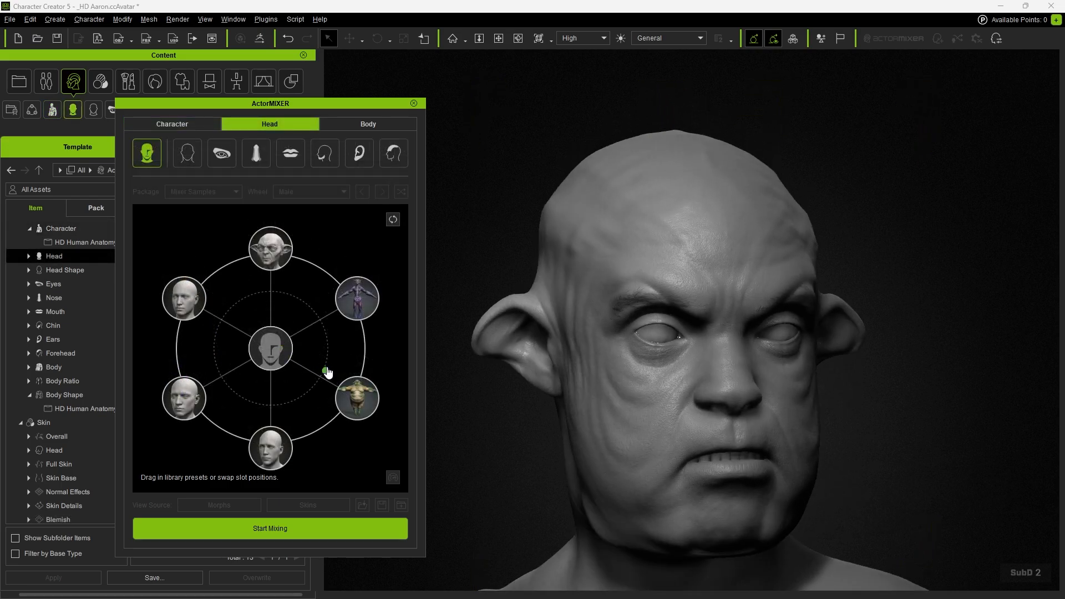